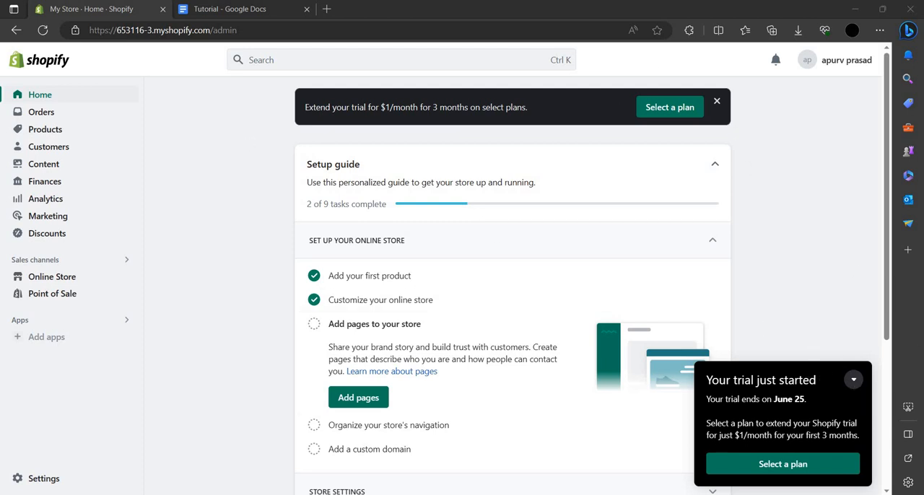
mouse_move(159, 139)
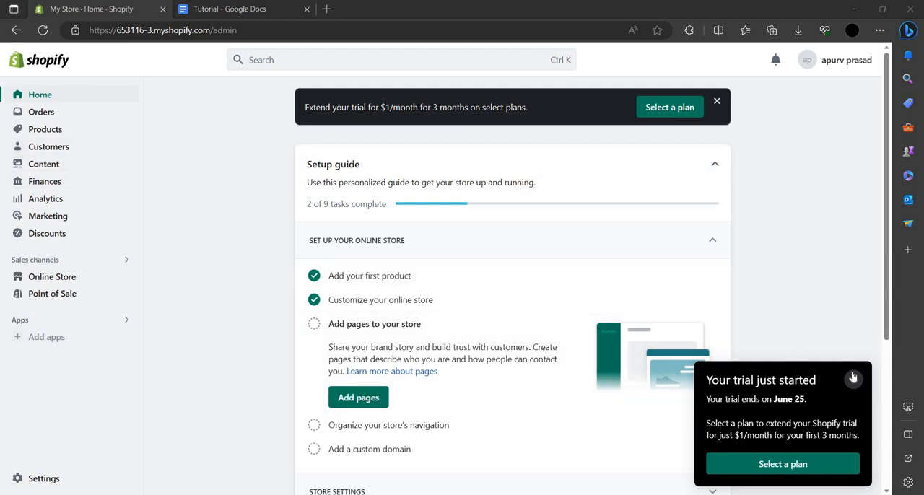
Collapse the 'Your trial just started' notice on the admin home.
left_click(852, 378)
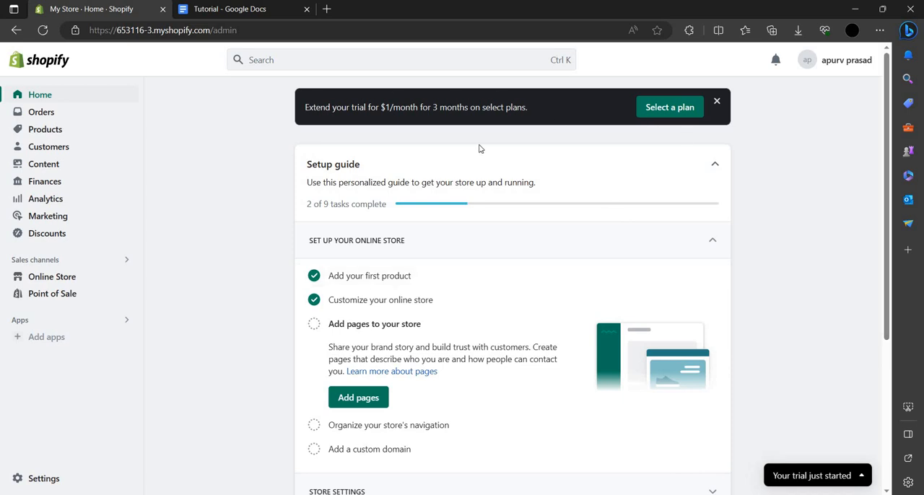
mouse_move(874, 55)
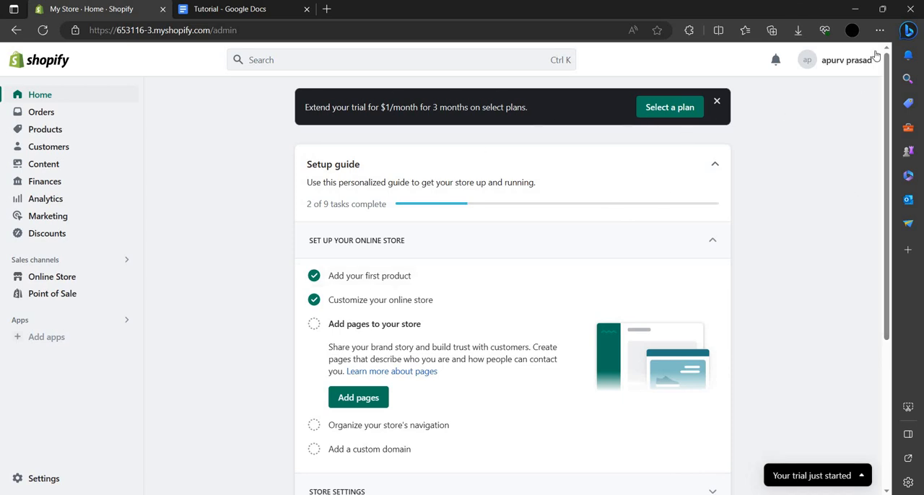
mouse_move(511, 341)
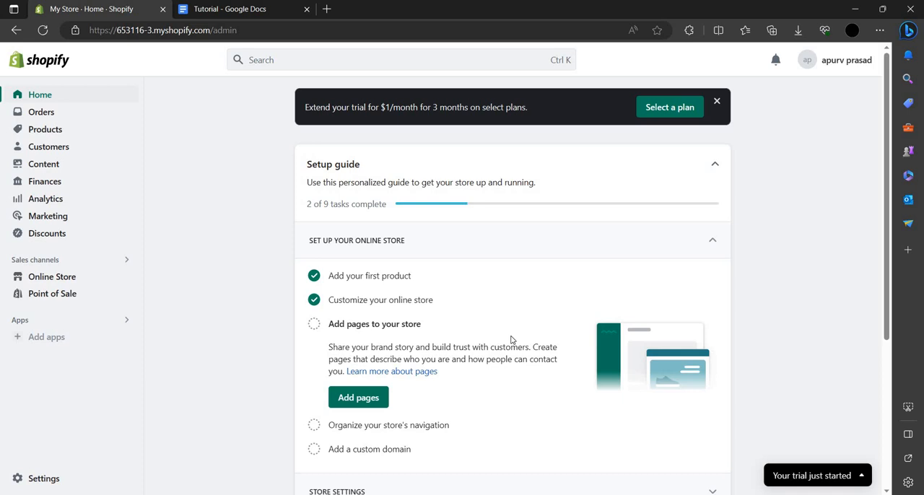
mouse_move(664, 286)
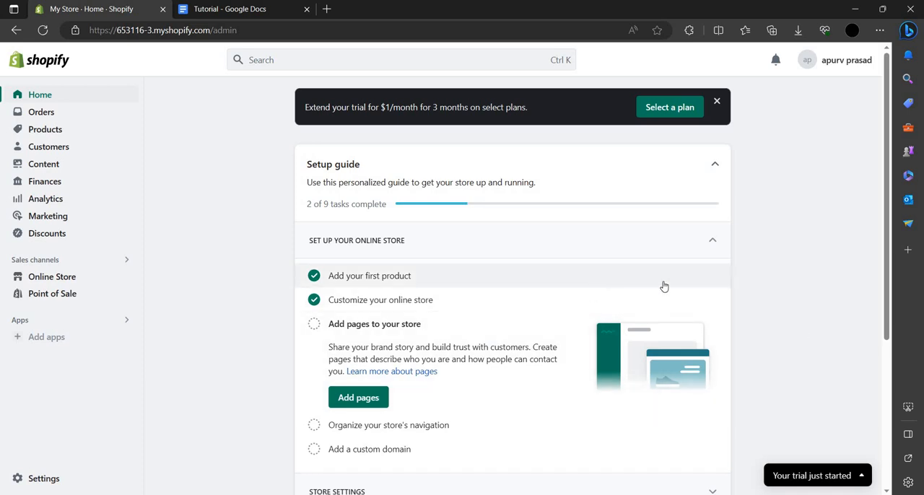
mouse_move(497, 345)
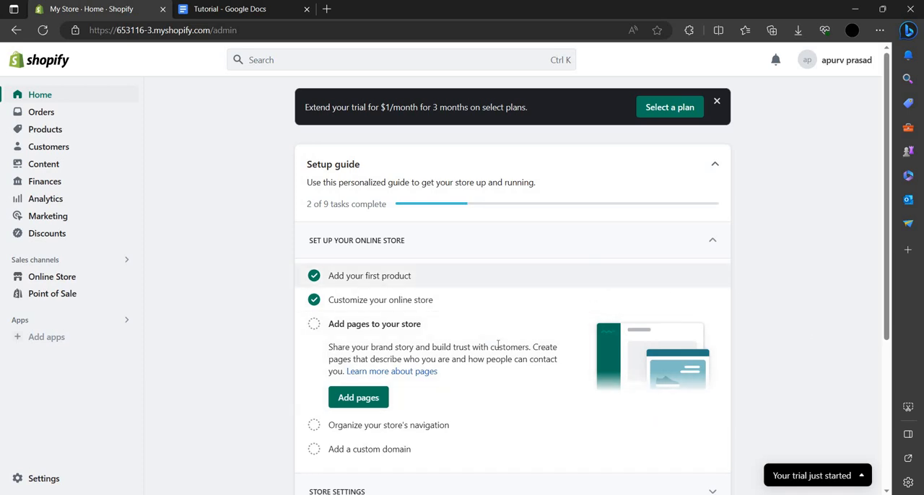
mouse_move(122, 279)
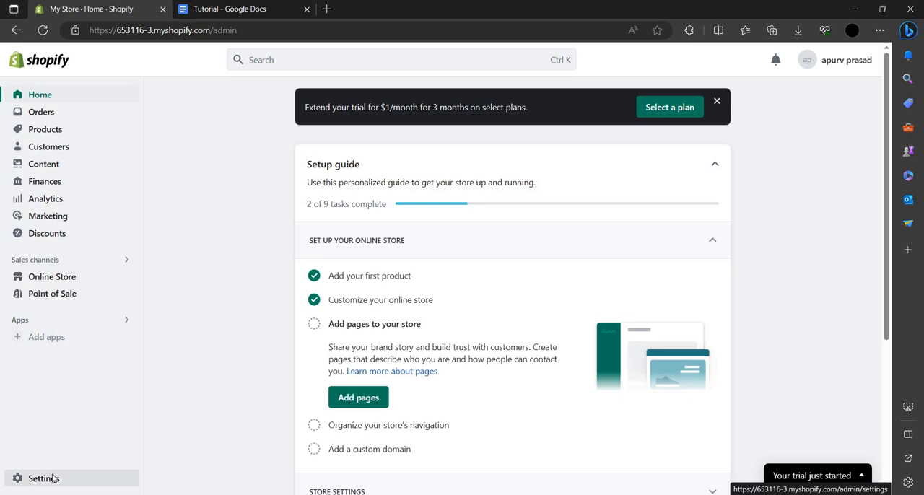
Go to Settings > Plan to see the trial store with 3 days remaining.
left_click(43, 478)
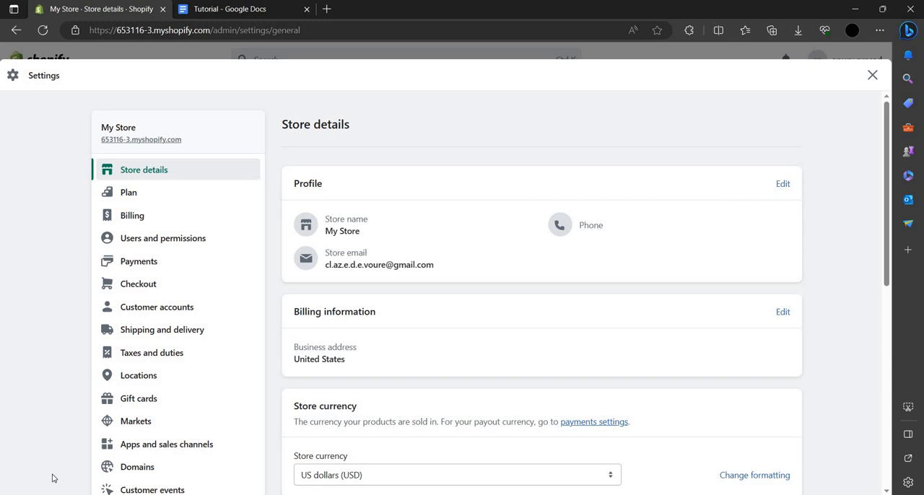
mouse_move(248, 342)
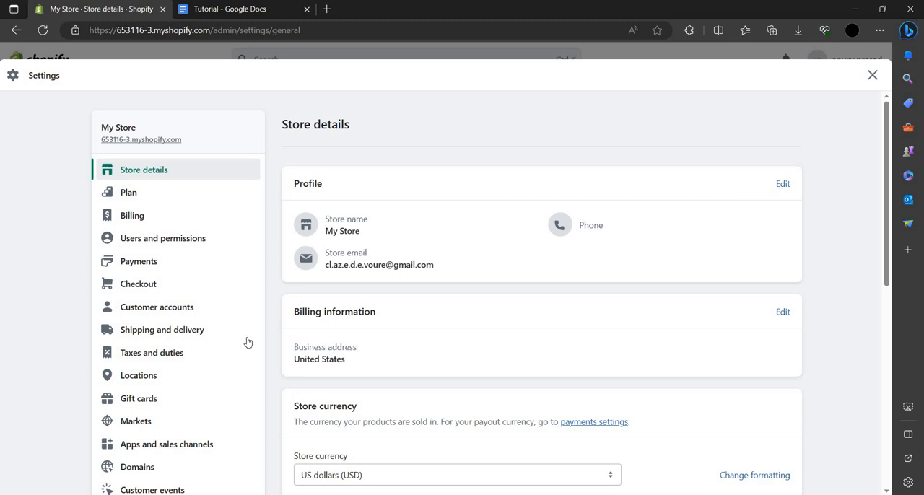
mouse_move(151, 202)
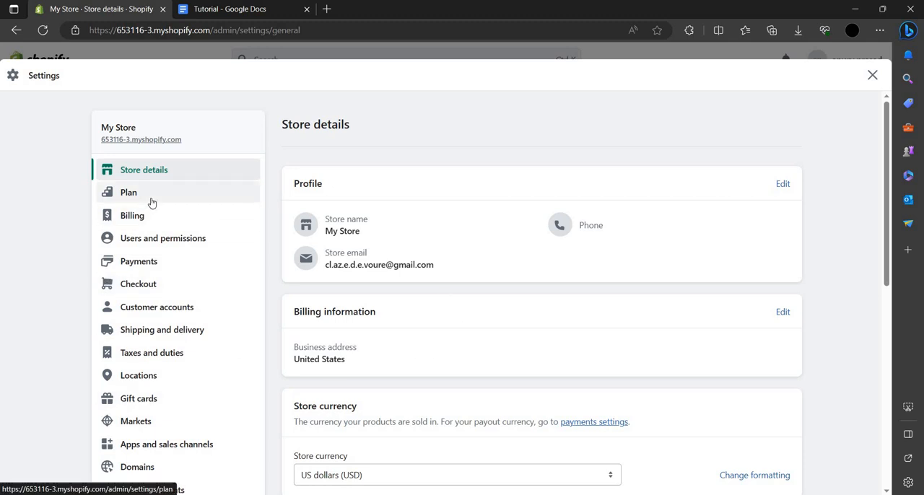
left_click(129, 192)
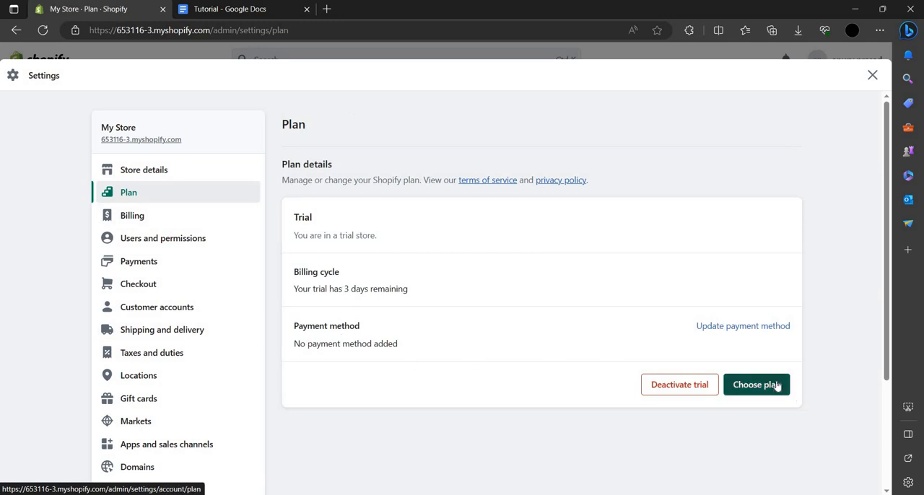
View the Select a plan page comparing Basic, Advanced and Plus prices and features.
left_click(757, 384)
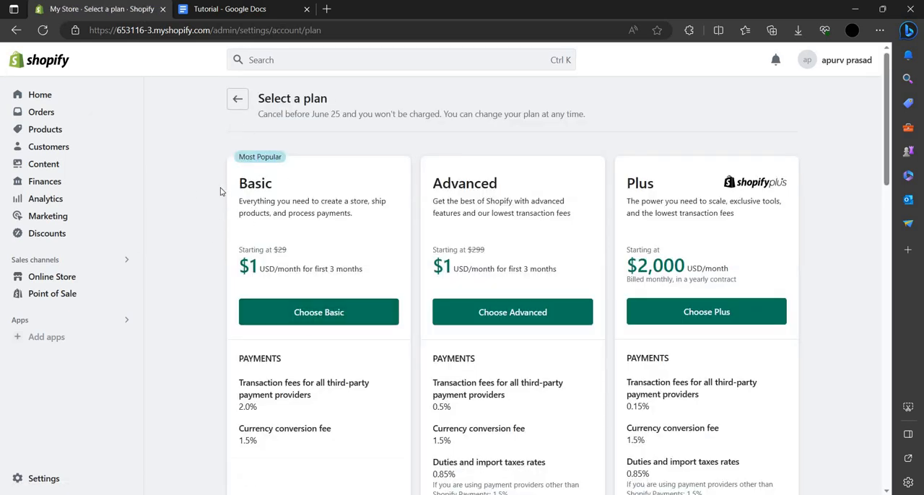
mouse_move(638, 155)
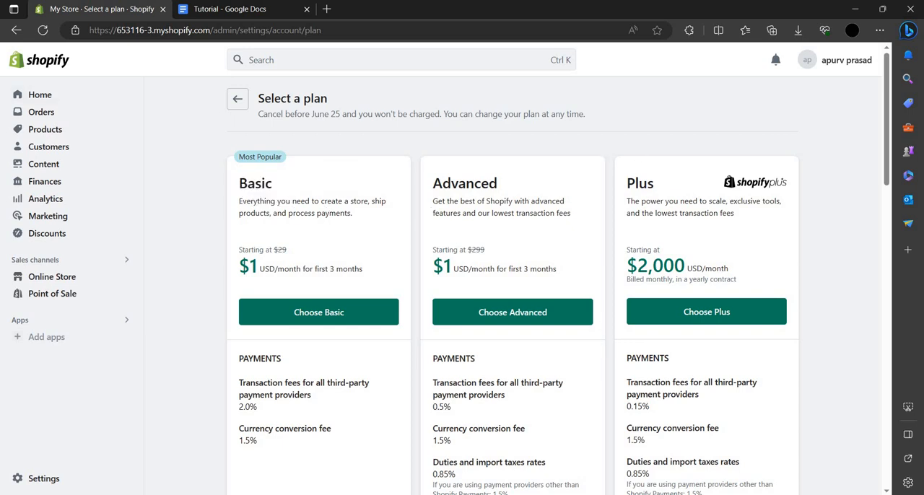
mouse_move(259, 264)
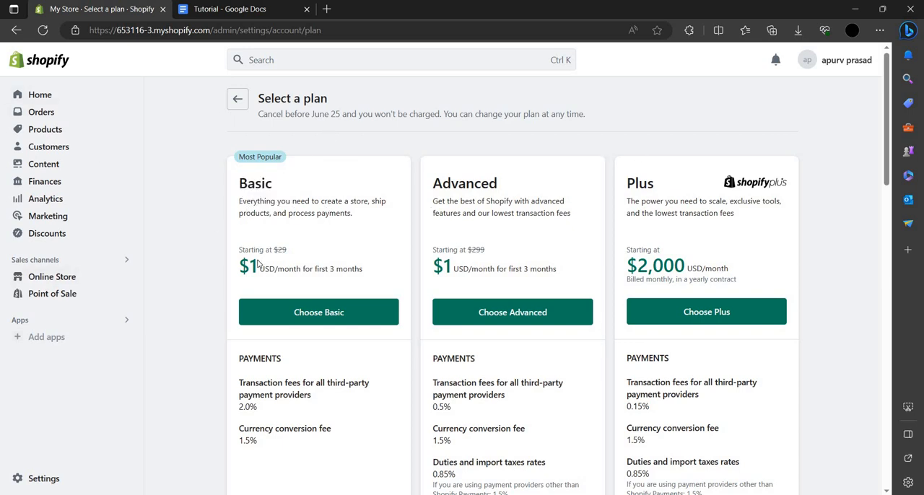
mouse_move(257, 263)
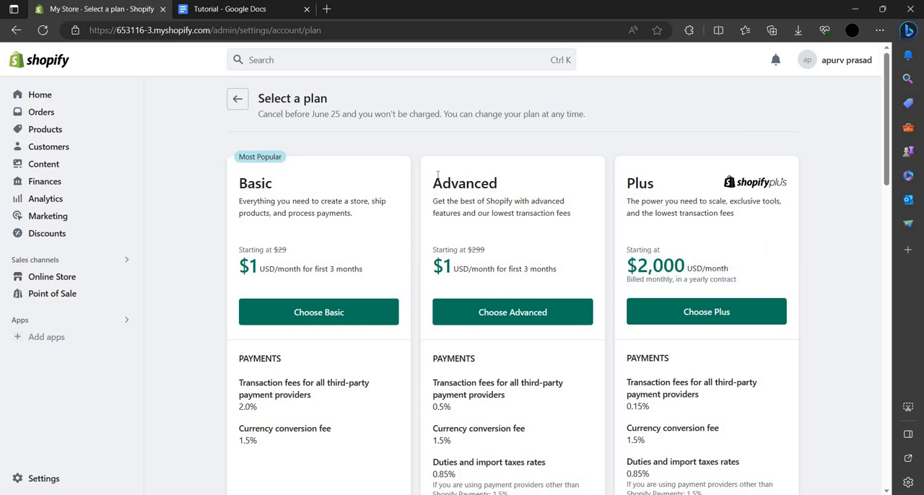
scroll("down", 3)
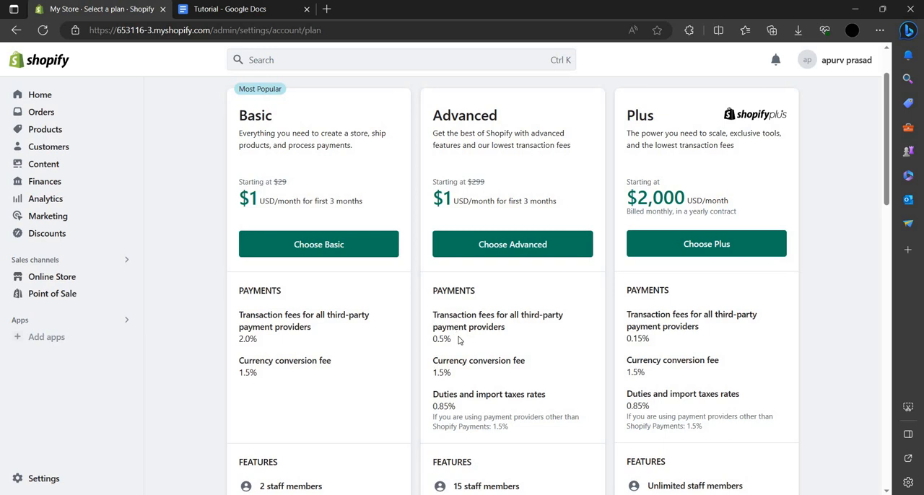
mouse_move(494, 349)
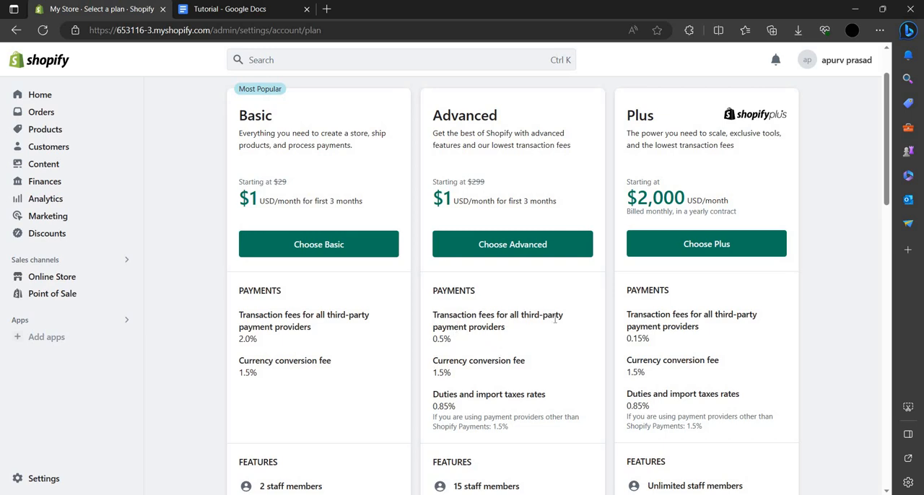
mouse_move(455, 377)
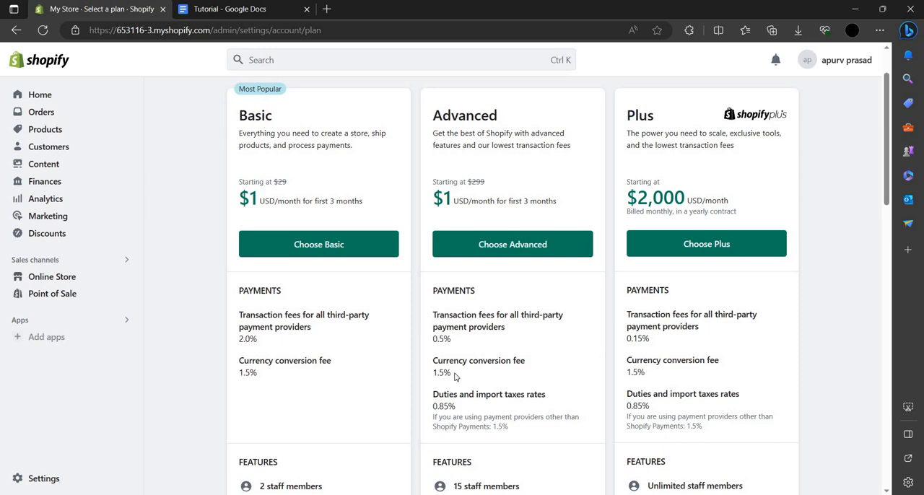
mouse_move(497, 386)
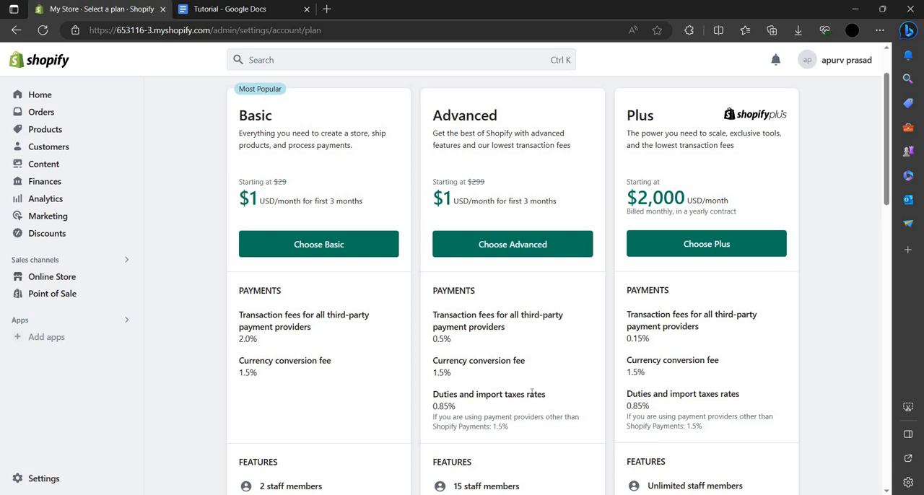
mouse_move(464, 411)
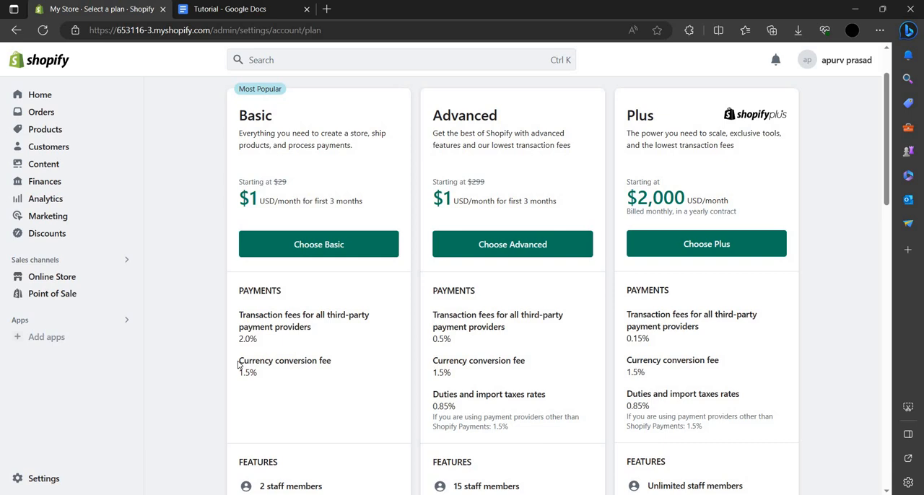
mouse_move(251, 384)
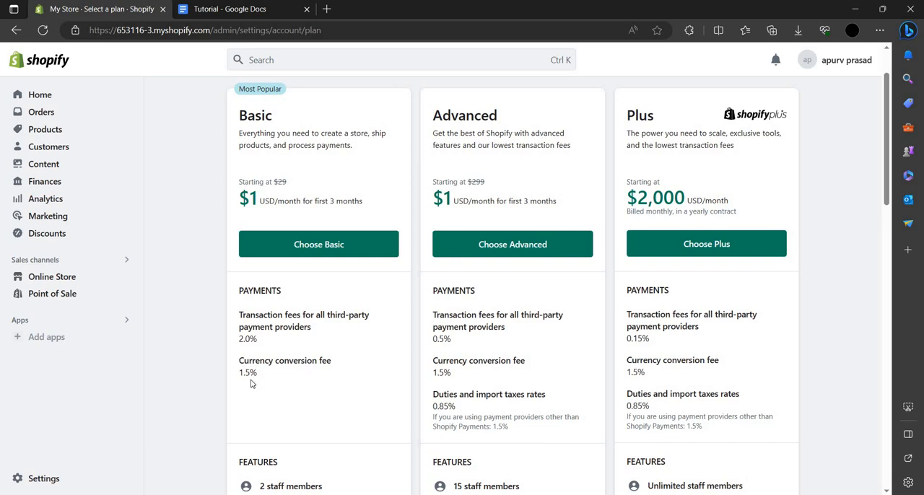
mouse_move(818, 309)
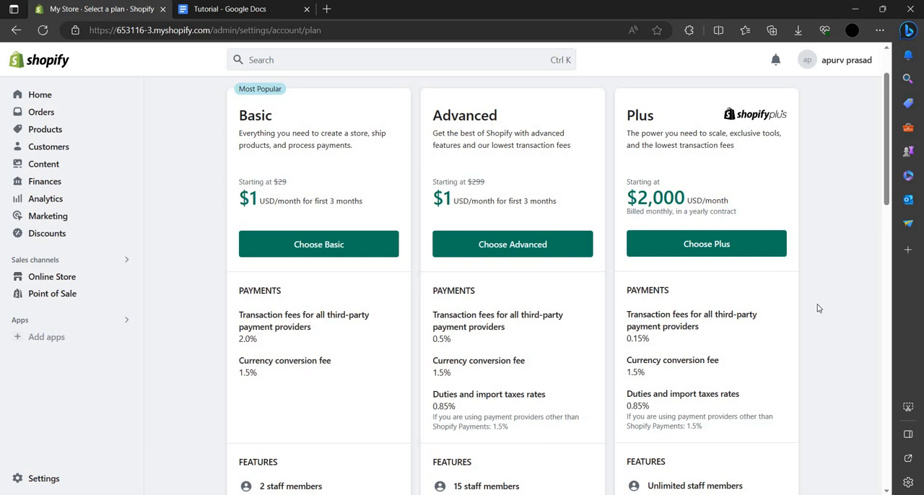
mouse_move(657, 237)
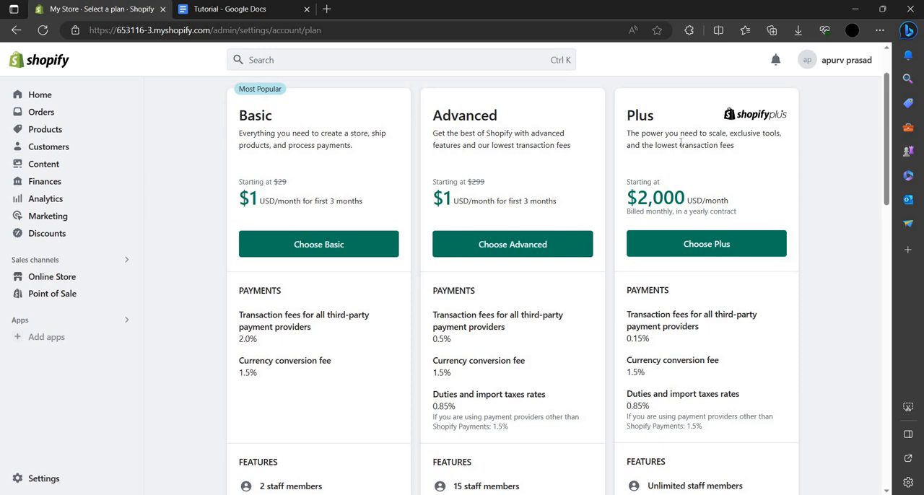
mouse_move(760, 153)
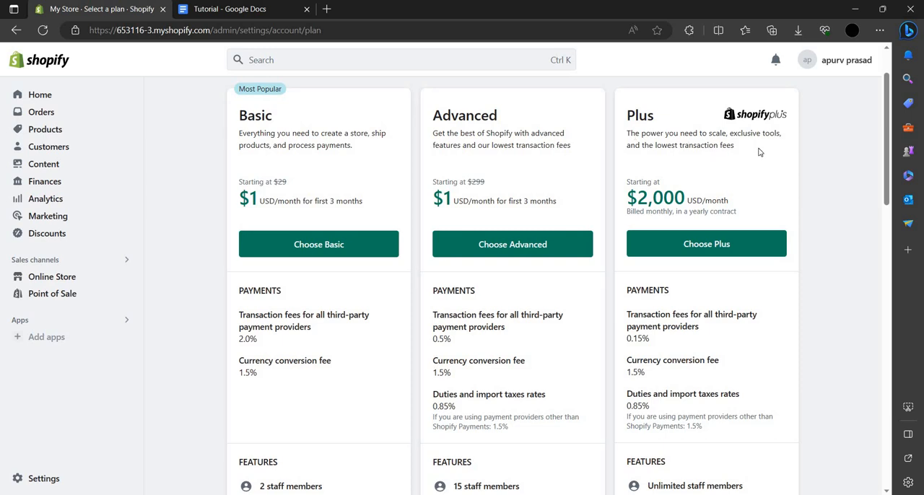
mouse_move(692, 157)
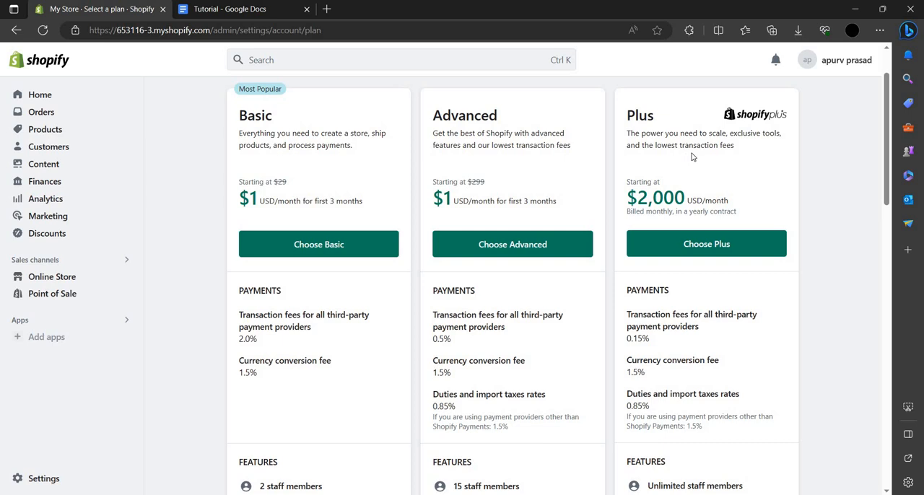
mouse_move(543, 170)
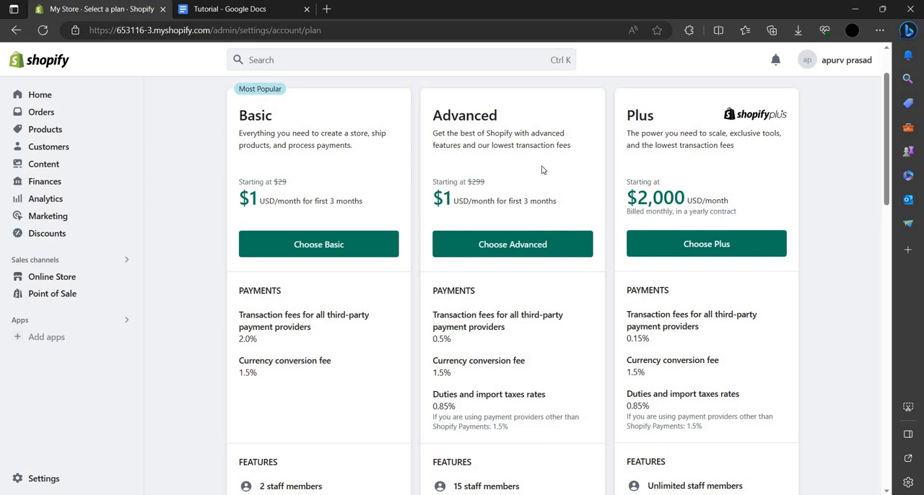
mouse_move(453, 192)
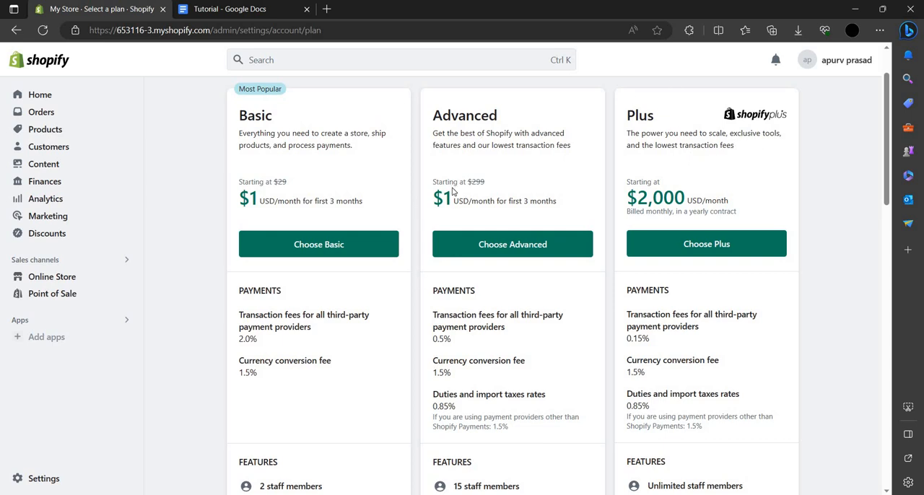
mouse_move(527, 262)
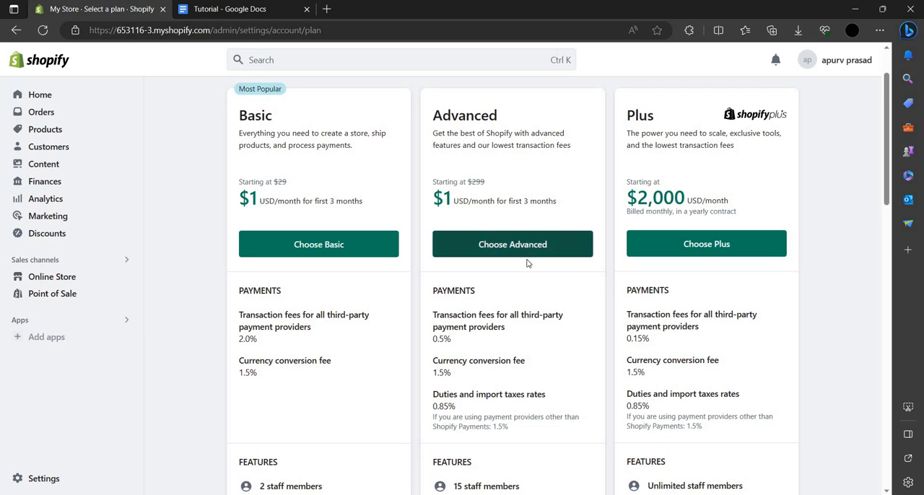
Choose the Advanced plan and confirm a monthly billing cycle.
left_click(513, 244)
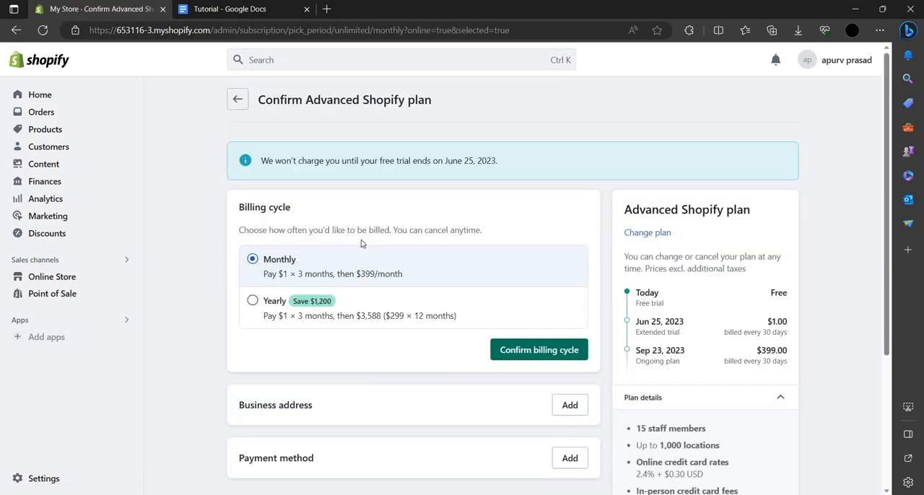
mouse_move(441, 277)
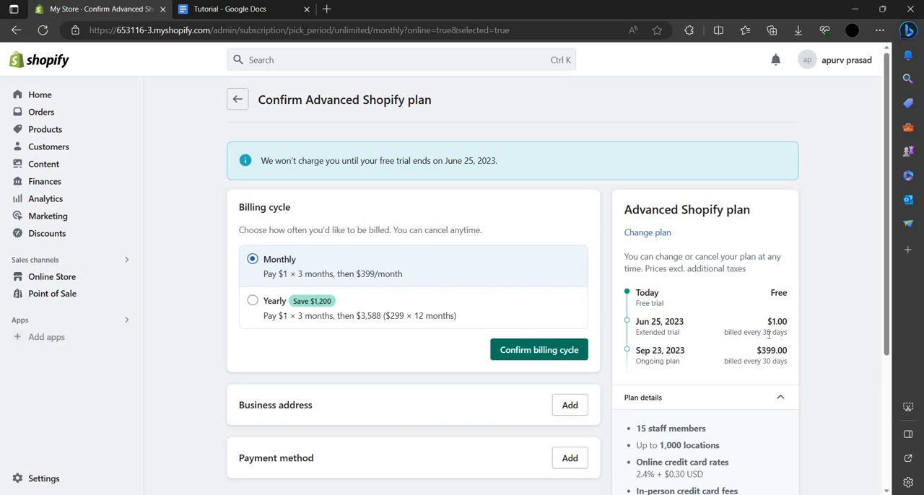
double_click(774, 332)
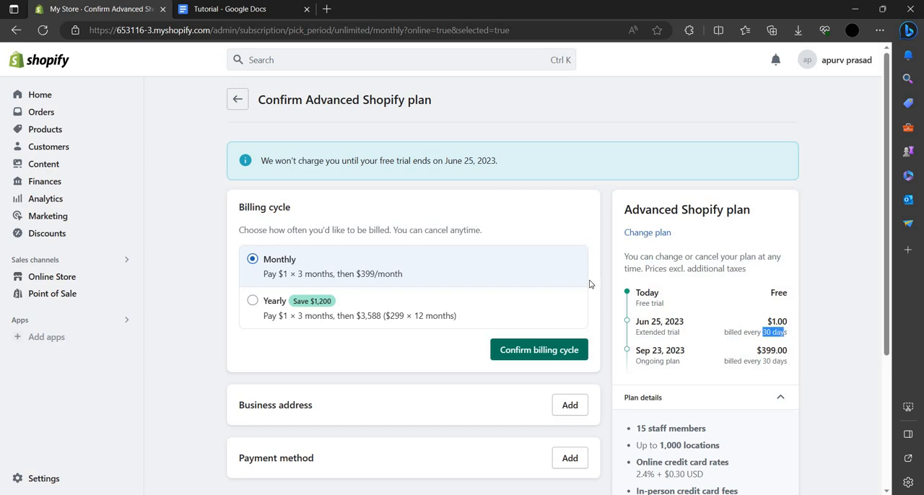
mouse_move(713, 364)
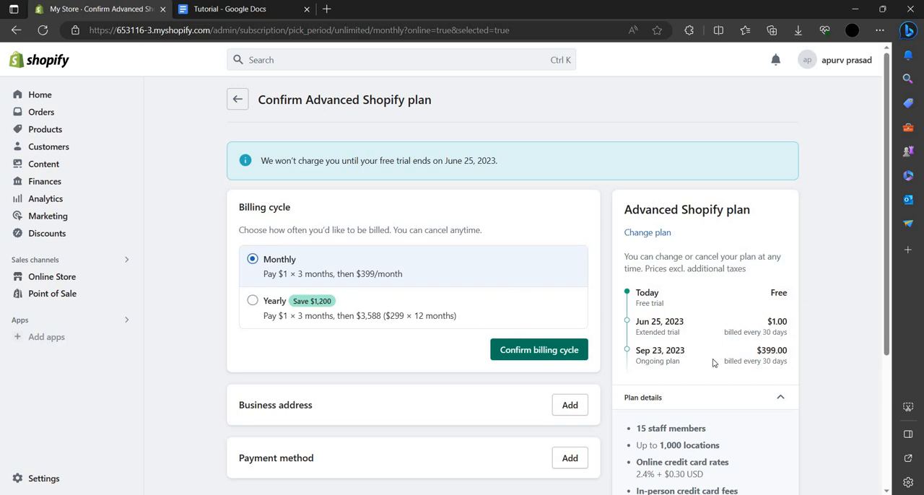
mouse_move(678, 349)
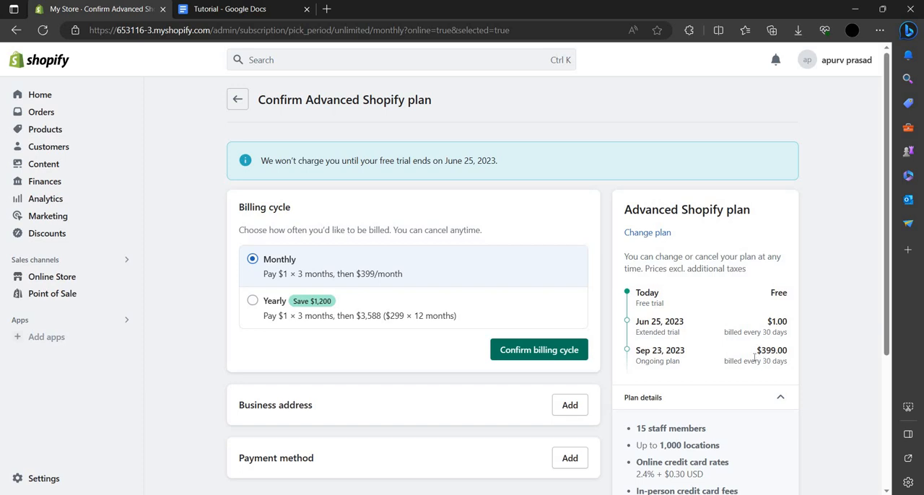
mouse_move(437, 287)
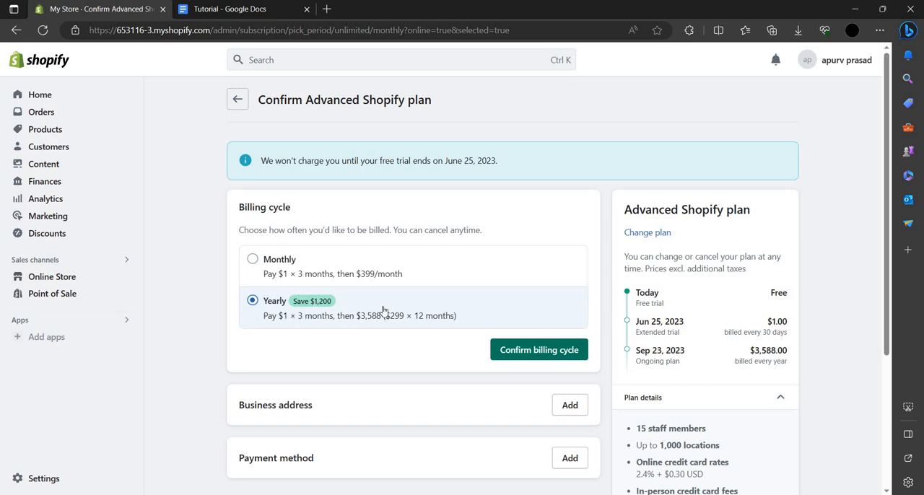
scroll("down", 3)
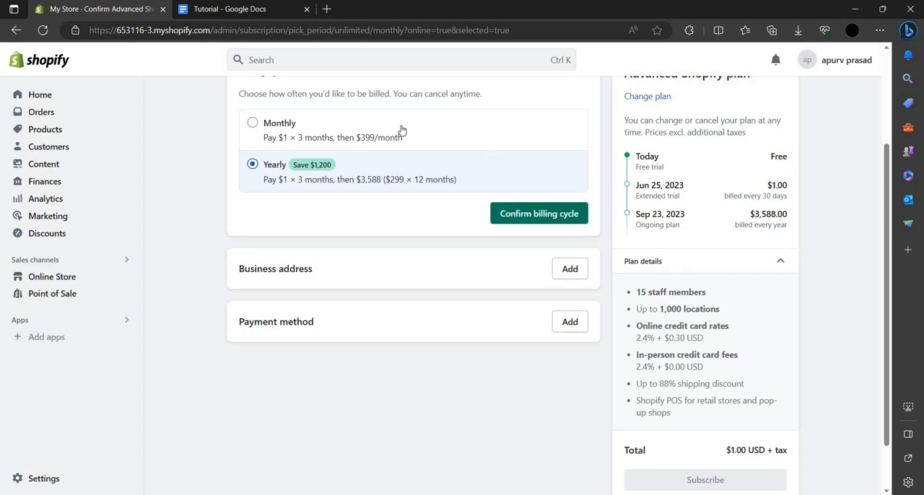
left_click(253, 123)
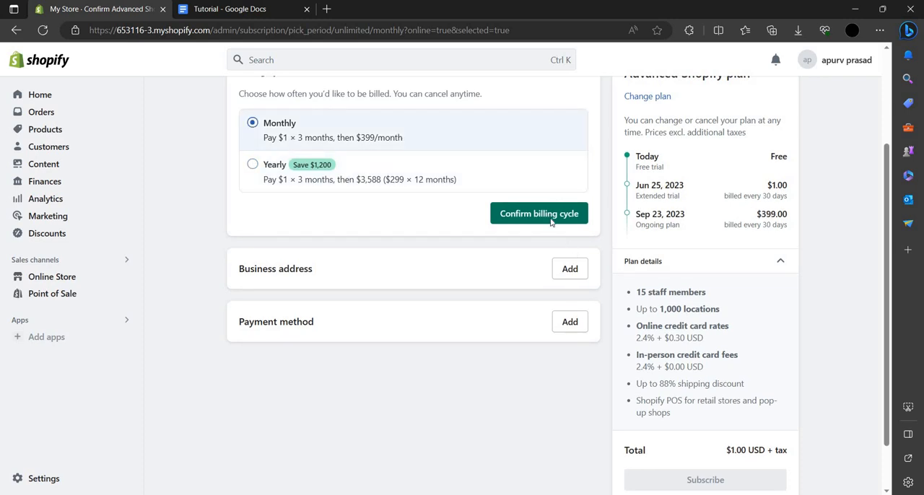
left_click(538, 213)
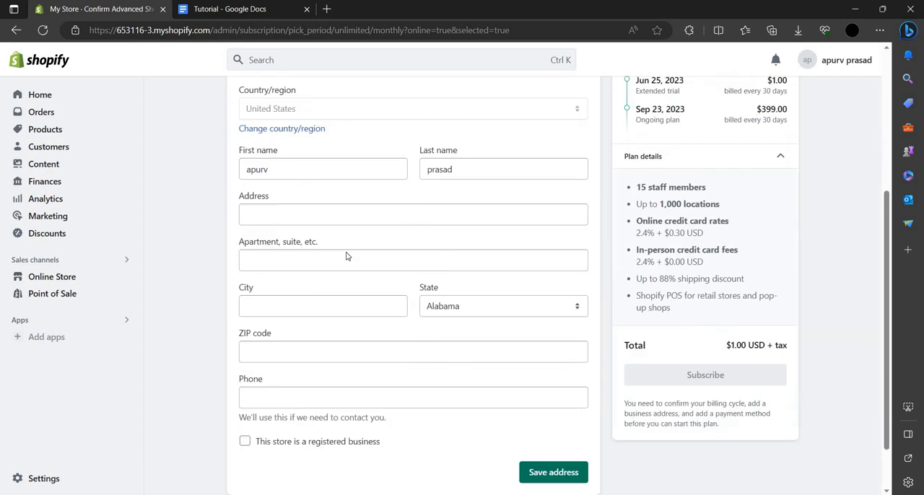
Review the rest of the plan page and return to the admin home.
scroll("down", 3)
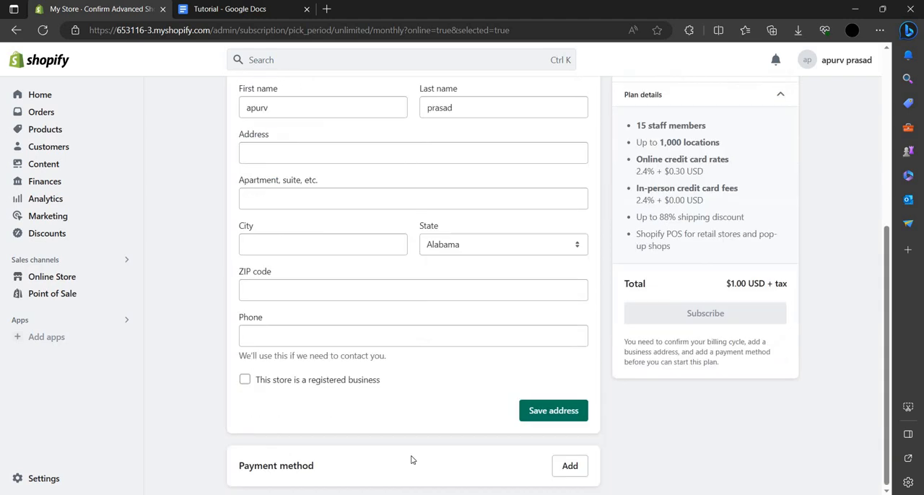
mouse_move(294, 482)
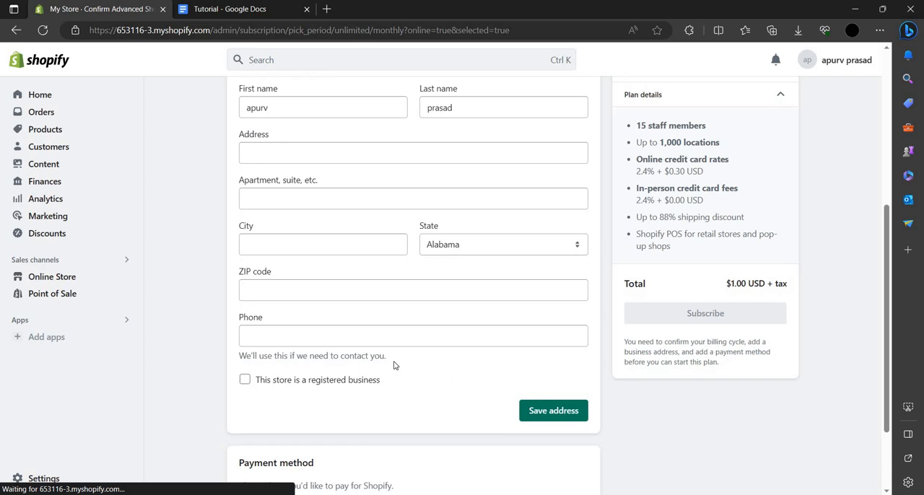
scroll("down", 3)
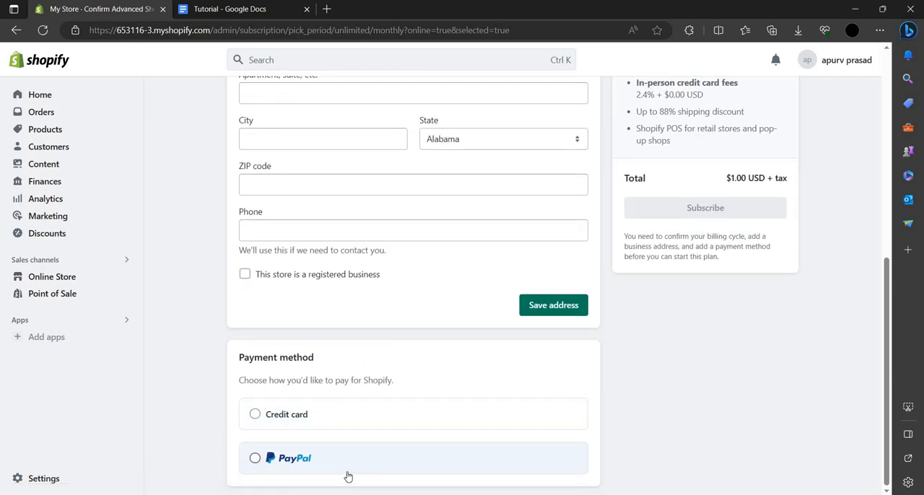
mouse_move(382, 413)
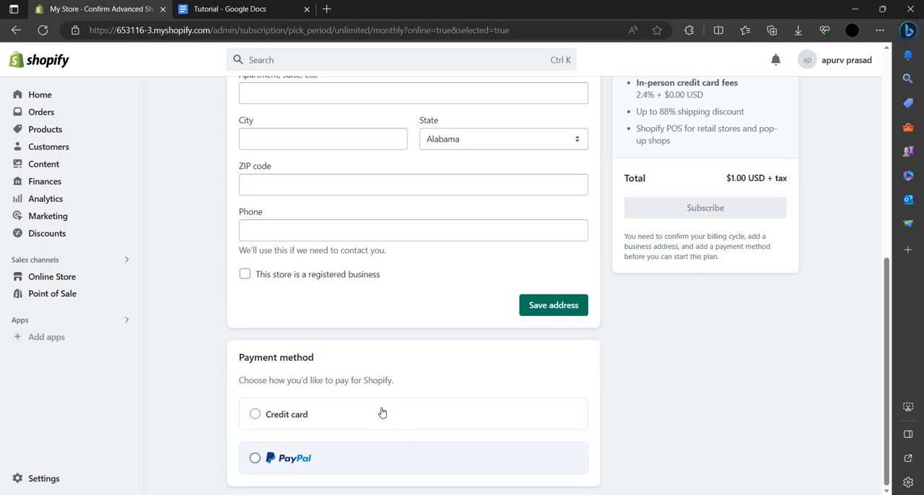
mouse_move(55, 383)
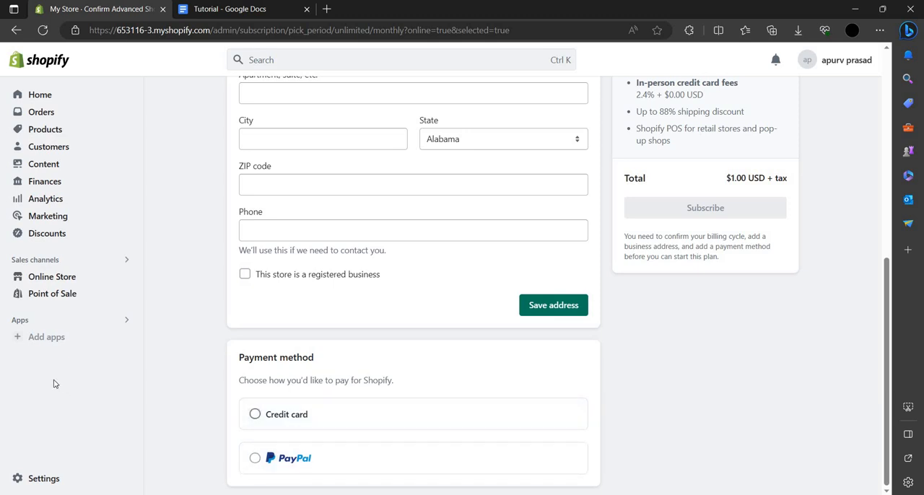
mouse_move(40, 95)
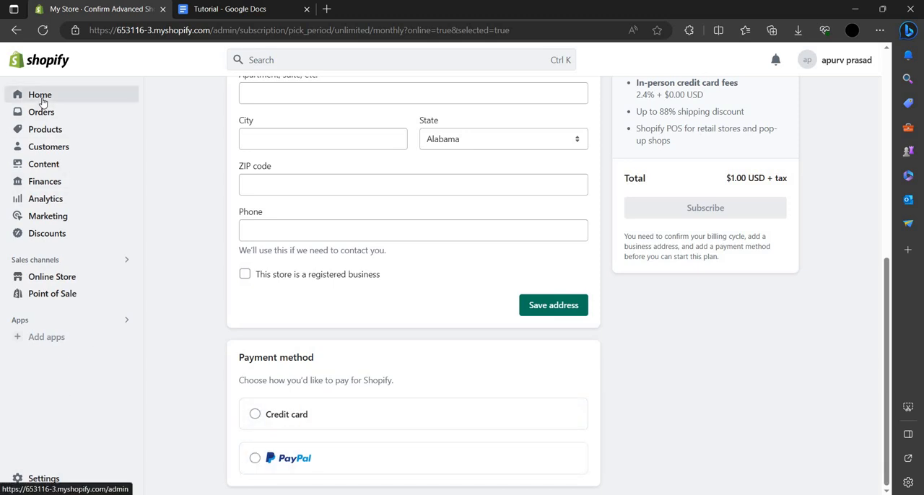
left_click(40, 94)
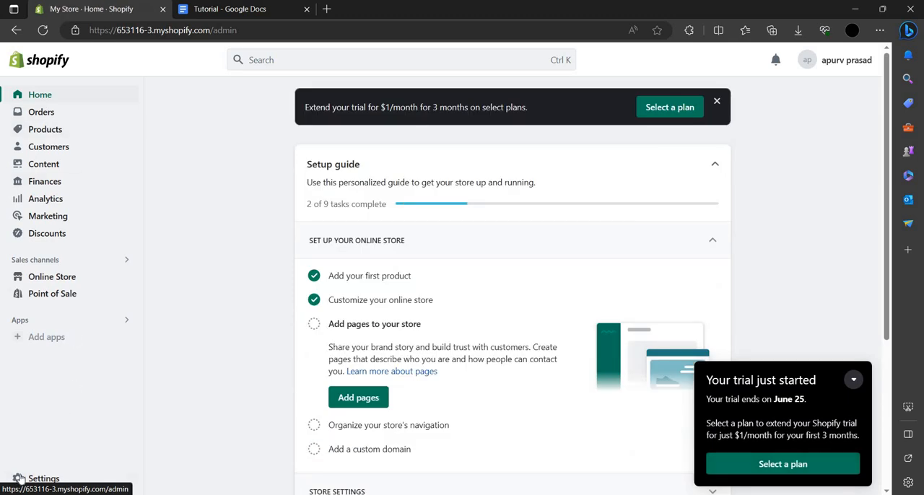
Review Settings > Billing, start and abandon adding a payment method, then go to Payments.
left_click(43, 477)
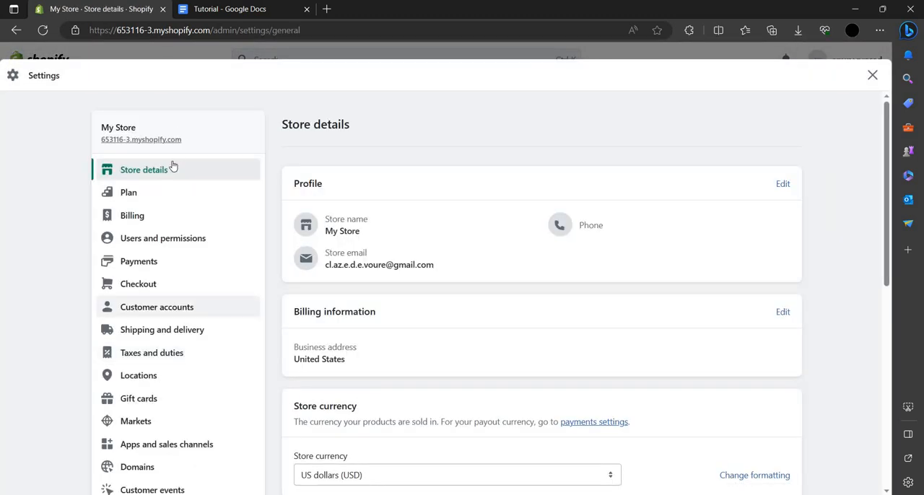
mouse_move(138, 261)
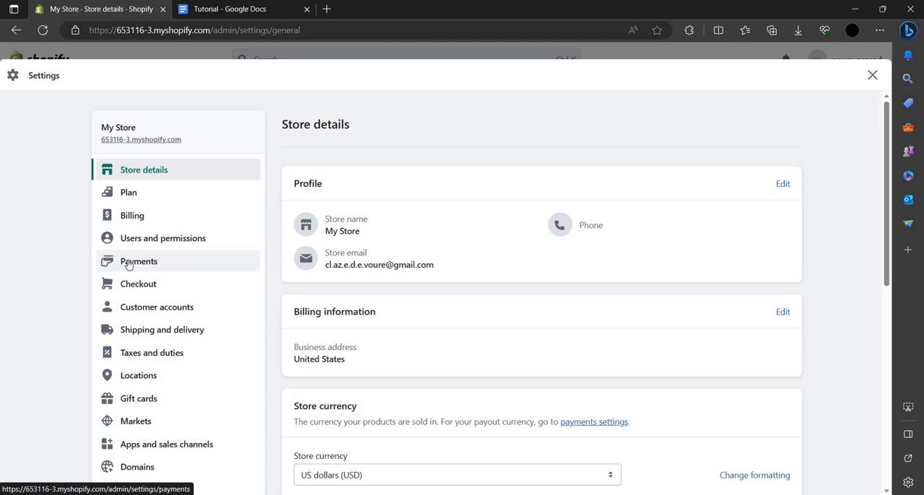
left_click(133, 215)
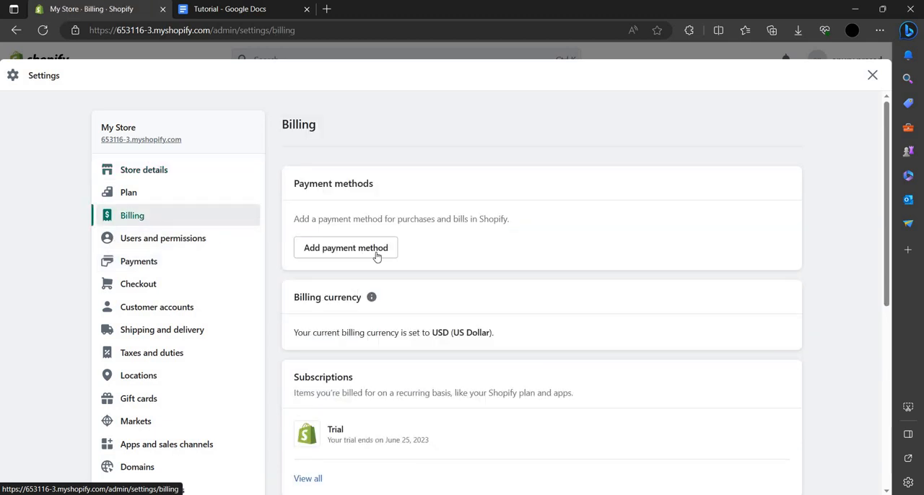
mouse_move(376, 231)
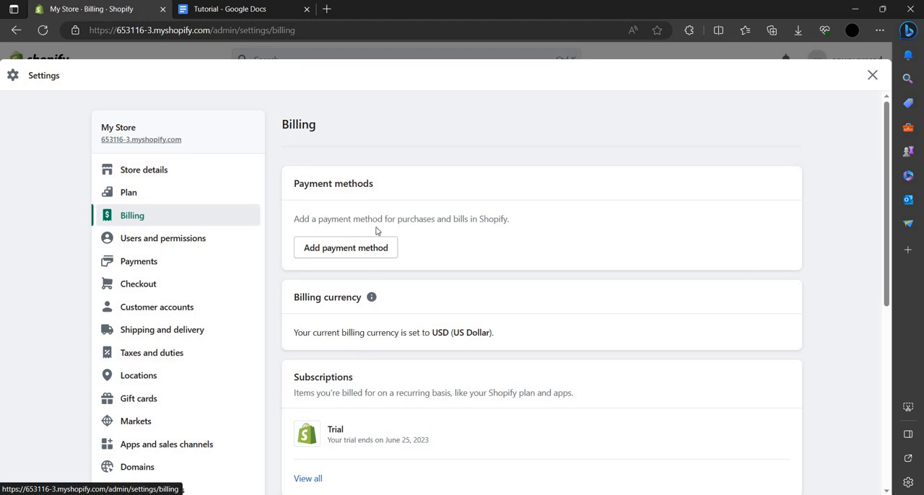
left_click(345, 248)
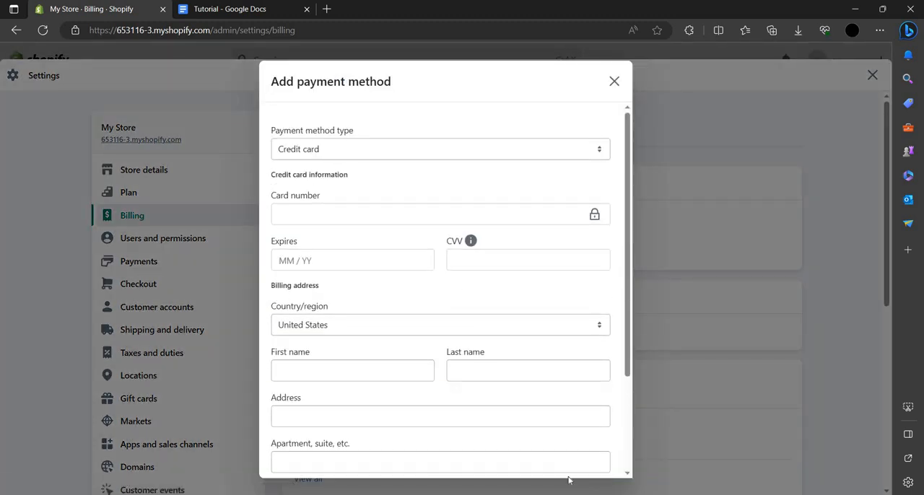
scroll("down", 3)
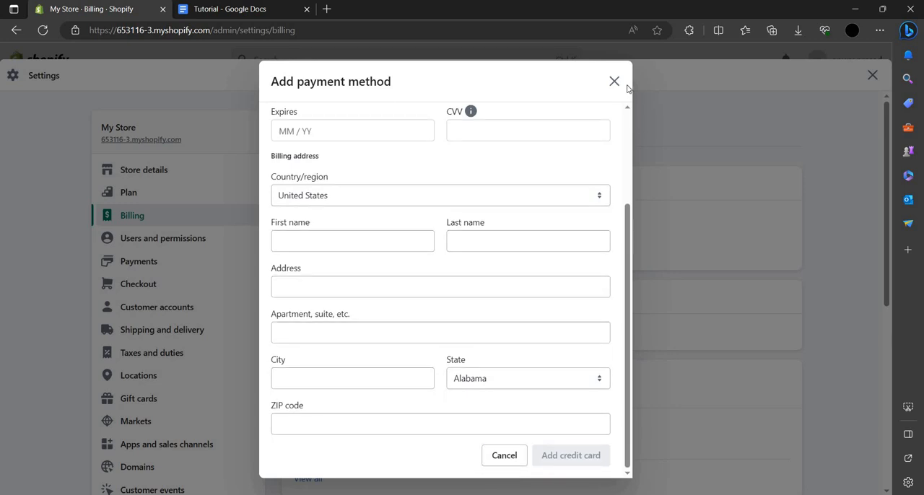
mouse_move(593, 101)
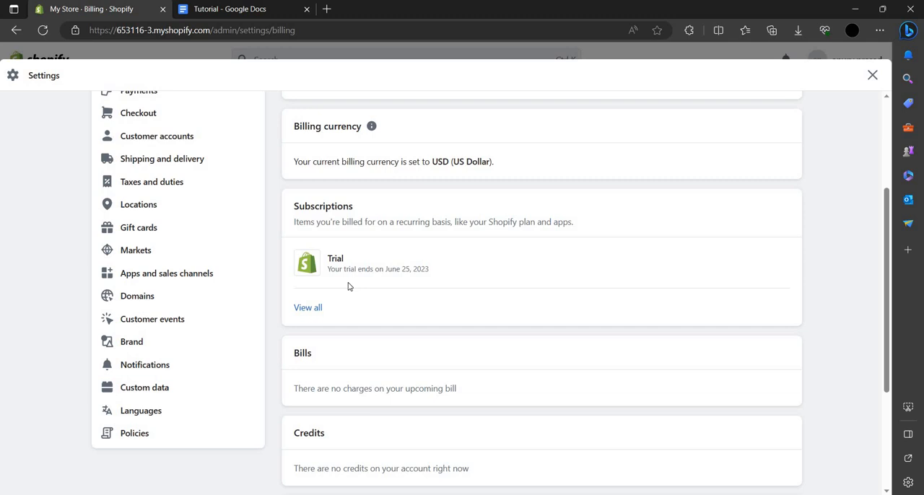
scroll("up", 3)
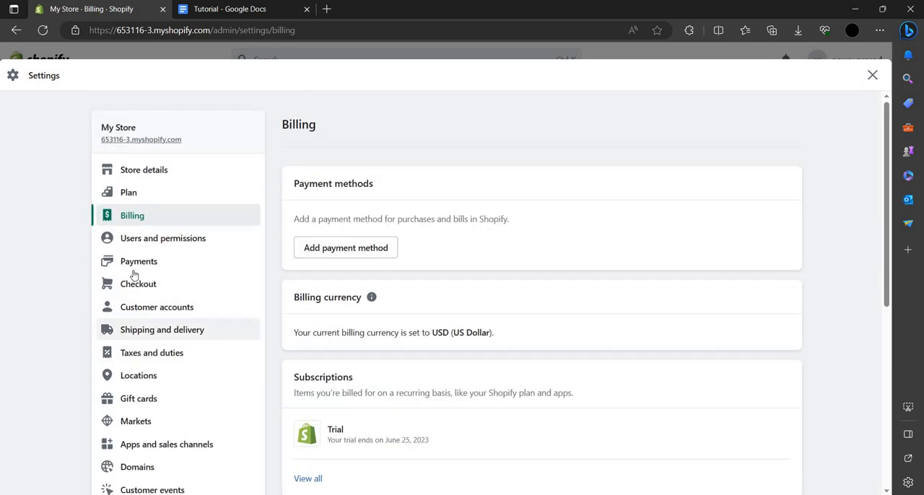
left_click(138, 260)
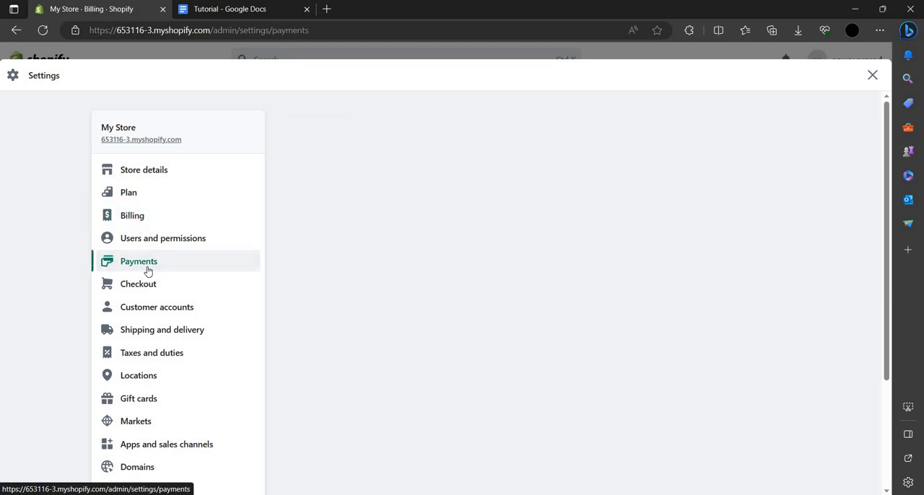
left_click(139, 260)
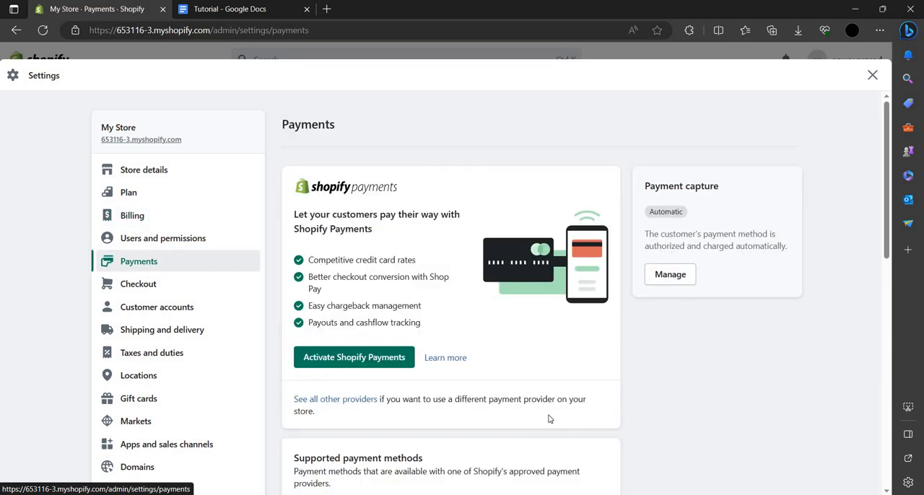
scroll("down", 3)
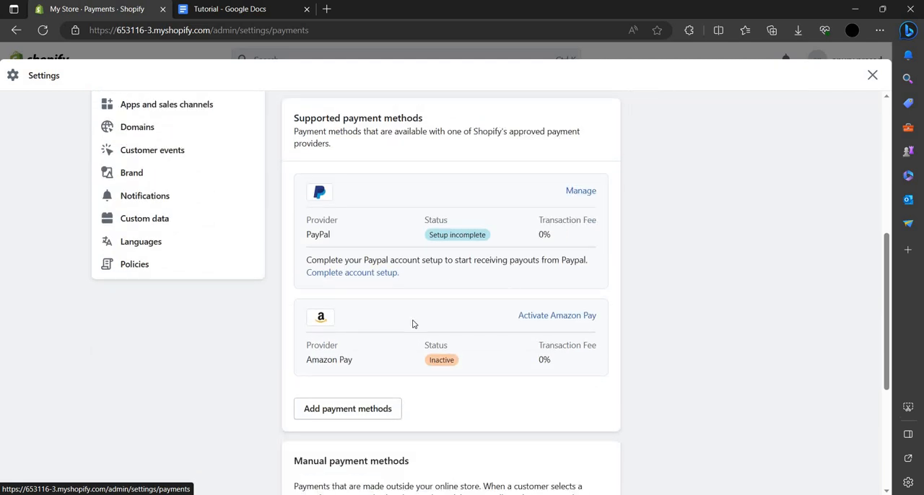
scroll("up", 3)
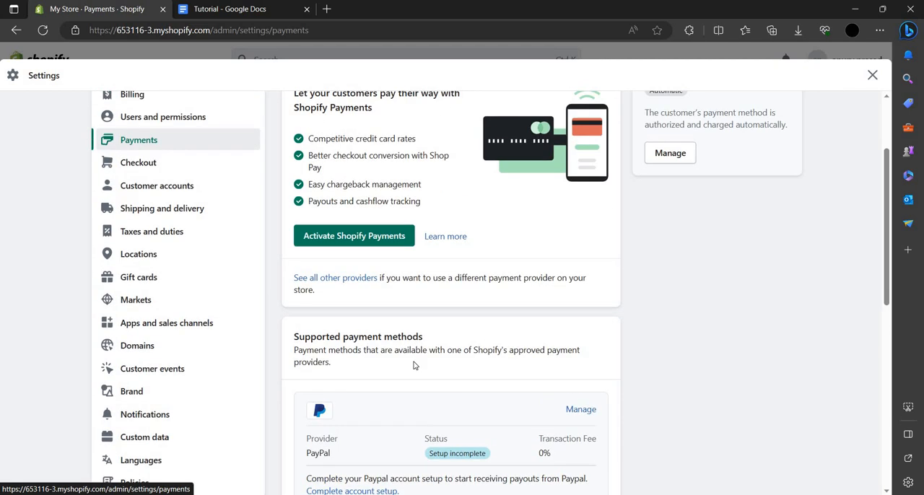
scroll("up", 3)
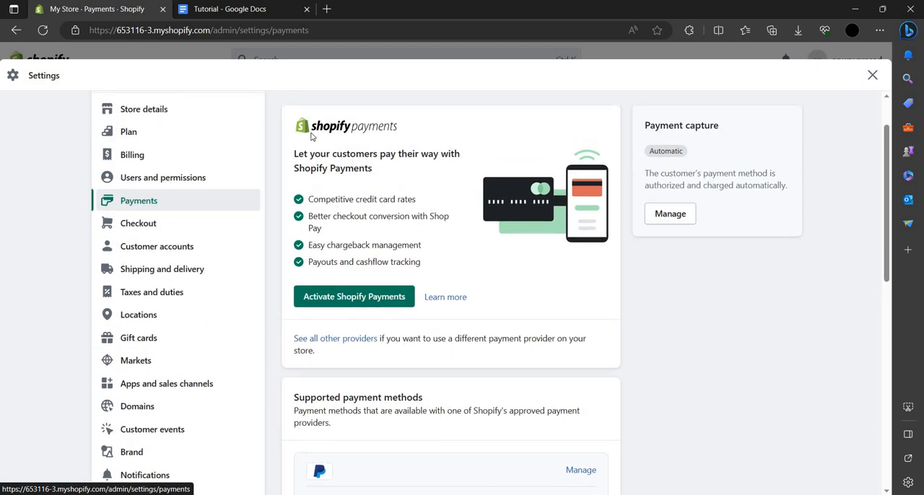
mouse_move(435, 313)
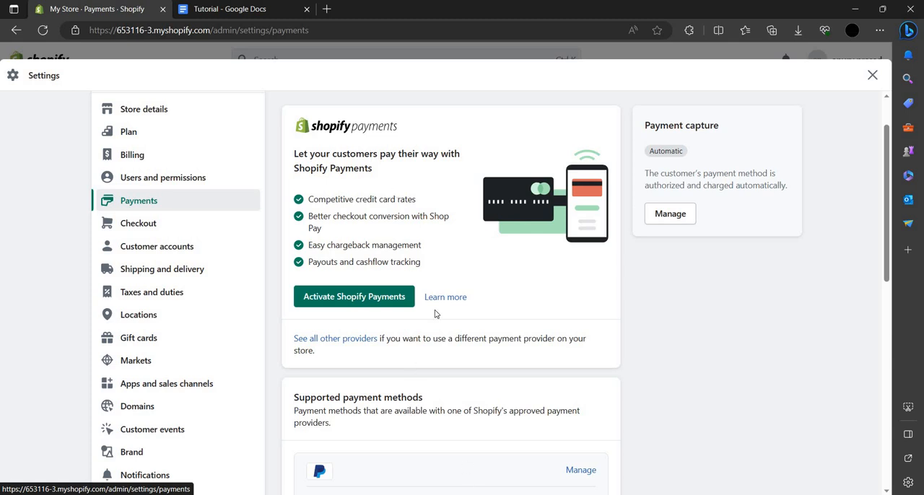
mouse_move(410, 301)
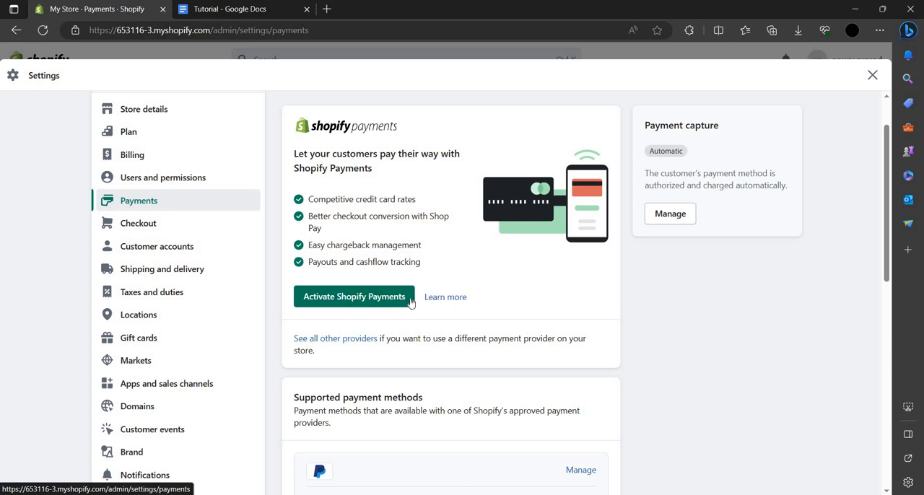
mouse_move(416, 277)
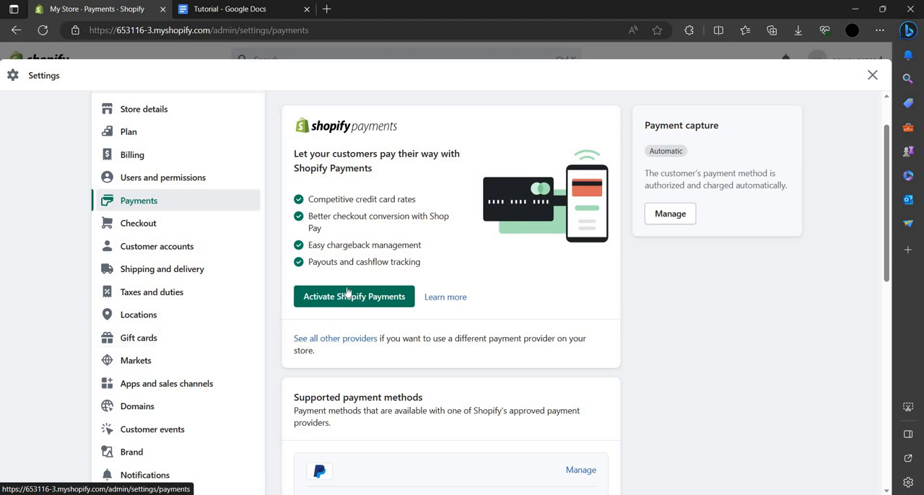
left_click(353, 296)
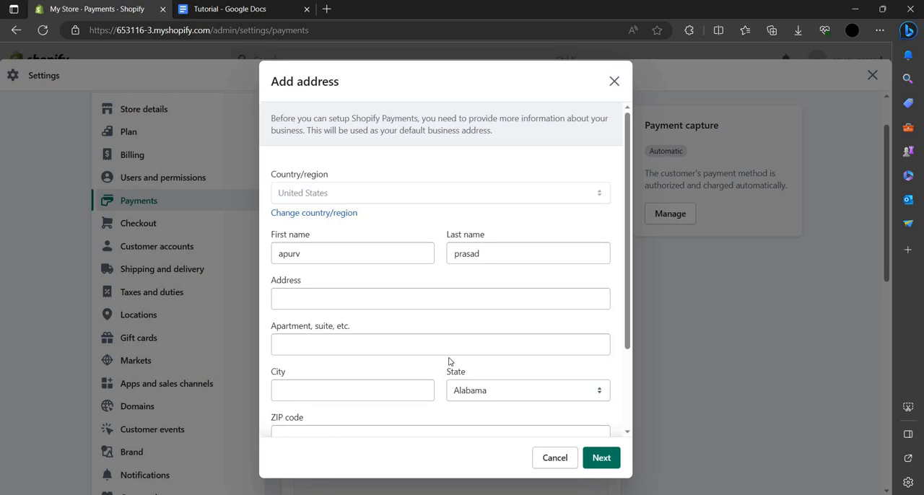
scroll("down", 3)
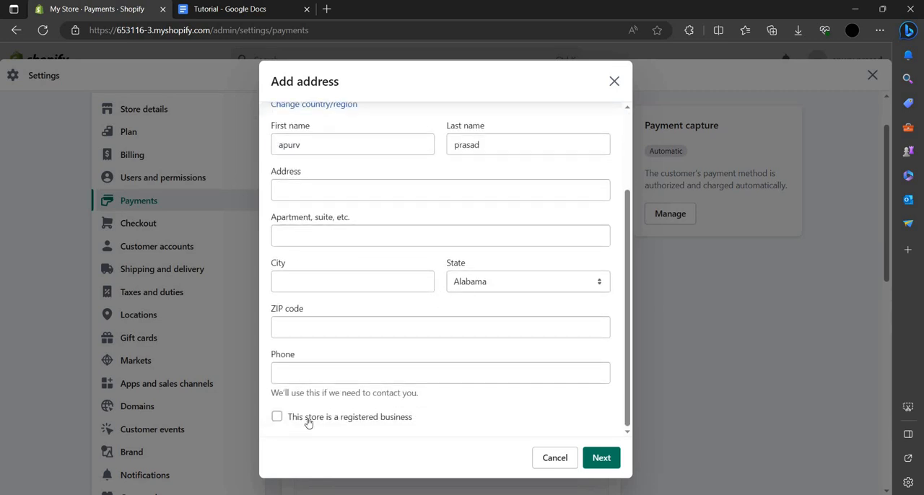
mouse_move(306, 428)
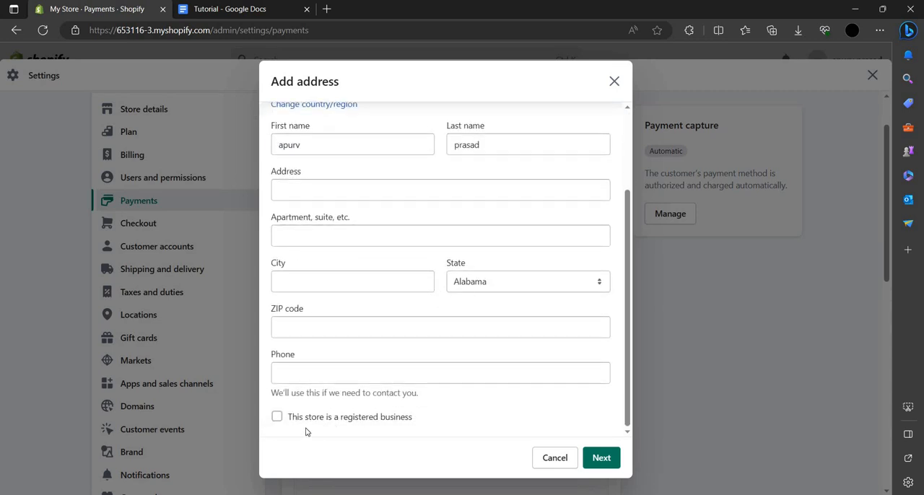
left_click(277, 415)
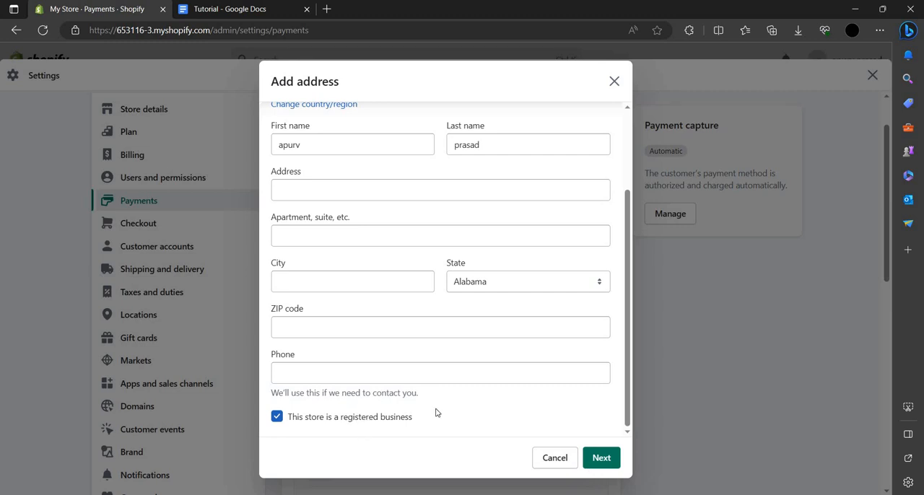
left_click(277, 416)
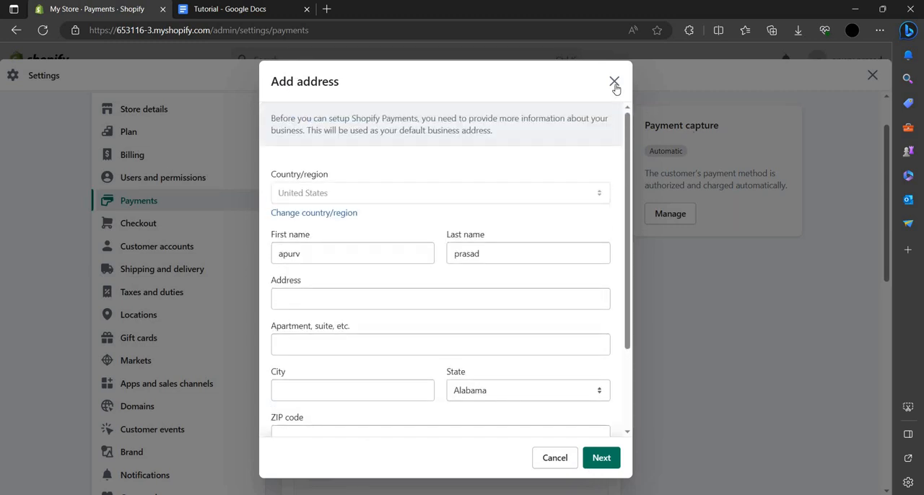
left_click(615, 82)
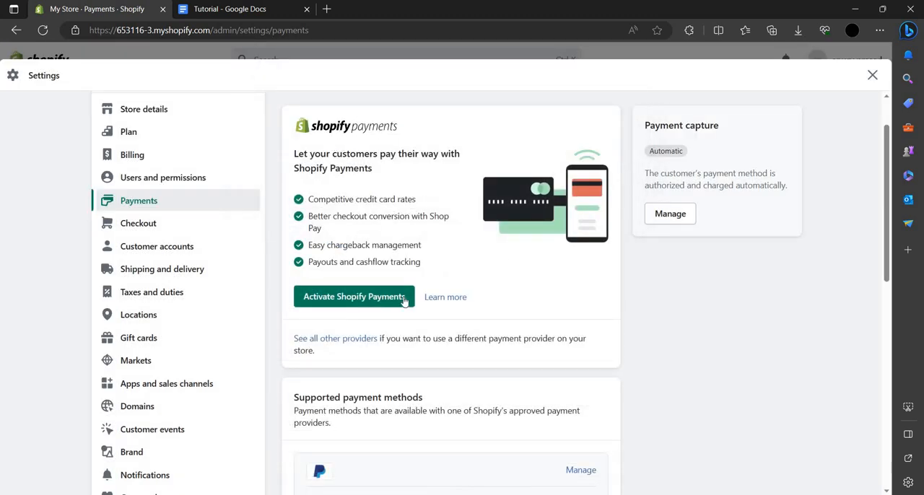
scroll("down", 3)
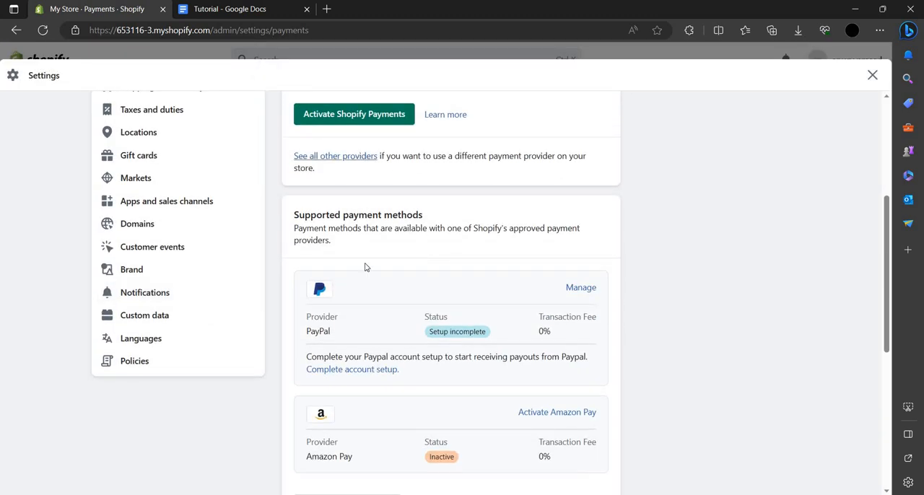
scroll("down", 3)
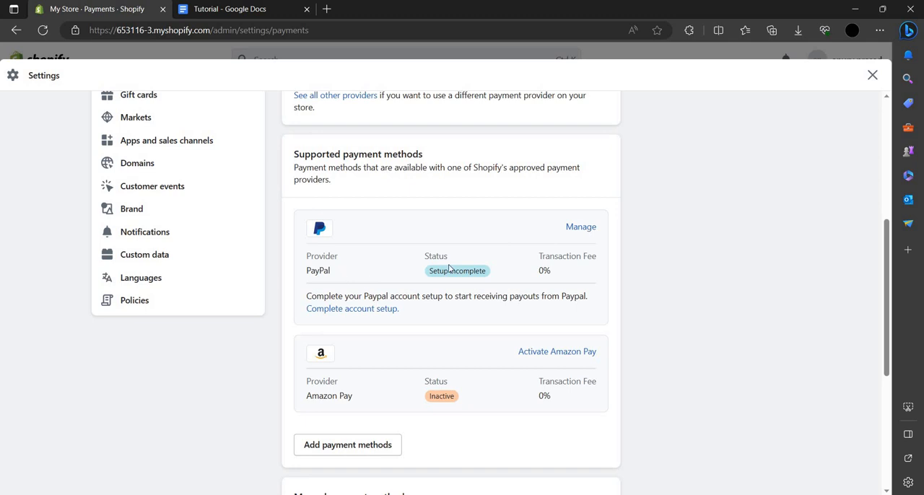
mouse_move(580, 227)
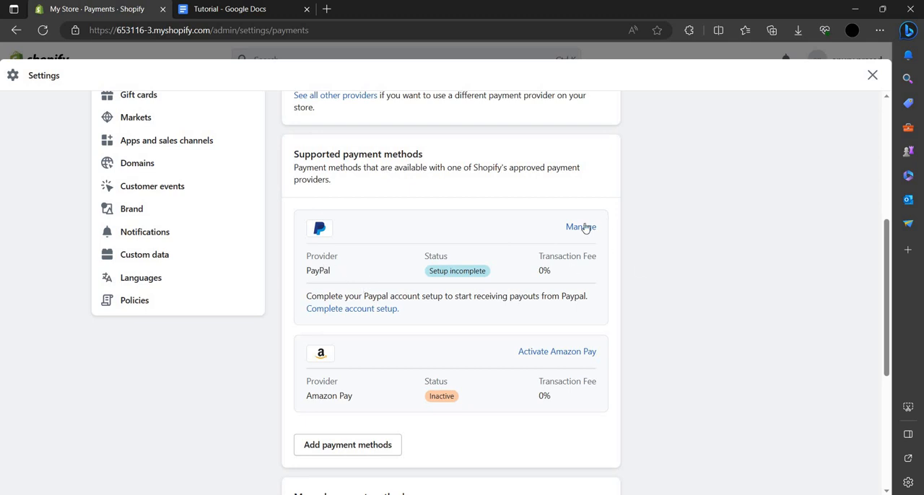
mouse_move(580, 227)
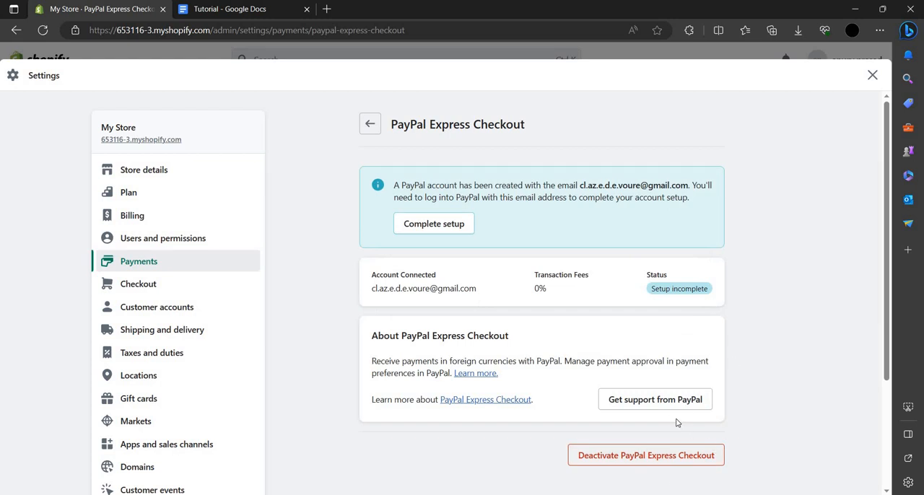
mouse_move(671, 450)
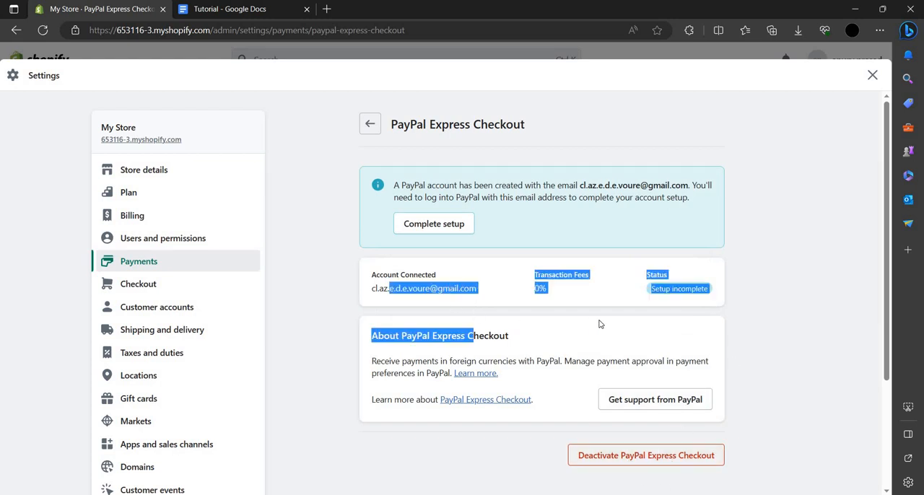
left_click(599, 323)
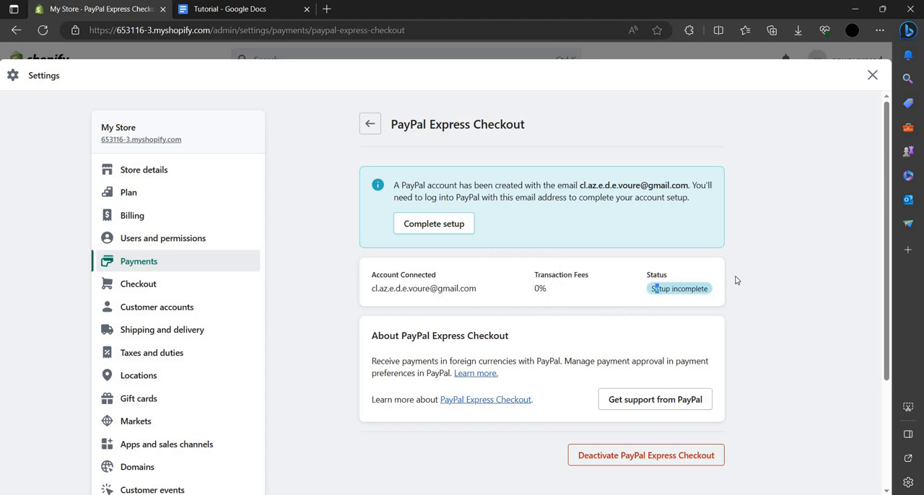
mouse_move(450, 234)
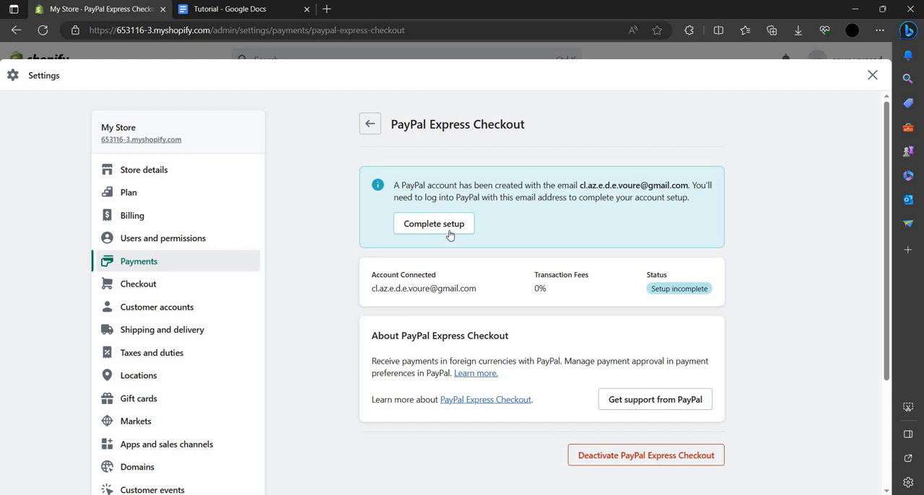
left_click(433, 223)
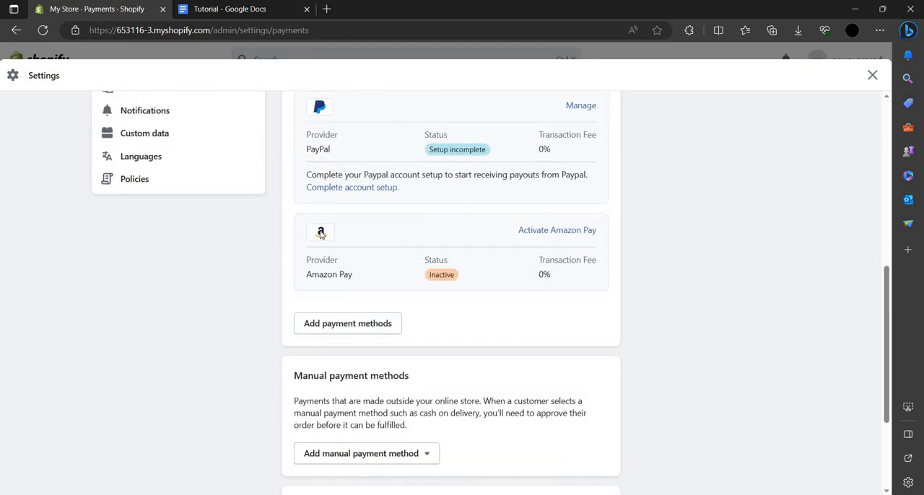
mouse_move(543, 271)
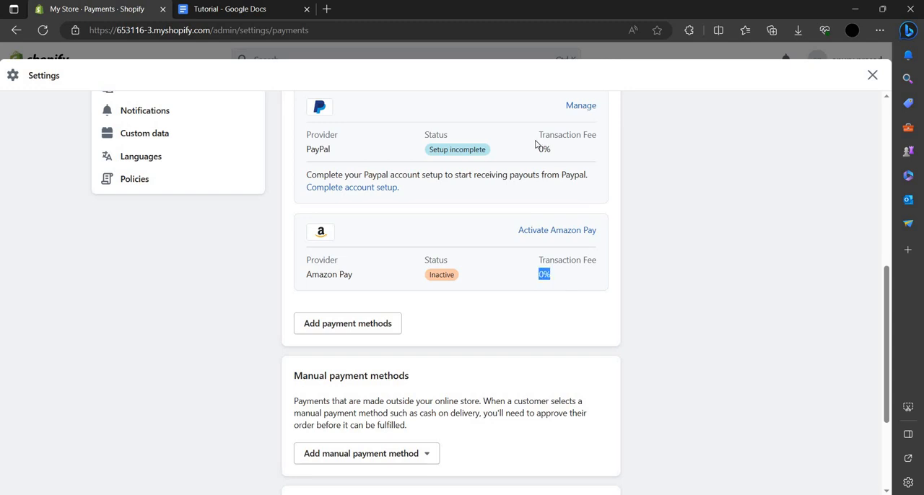
scroll("down", 3)
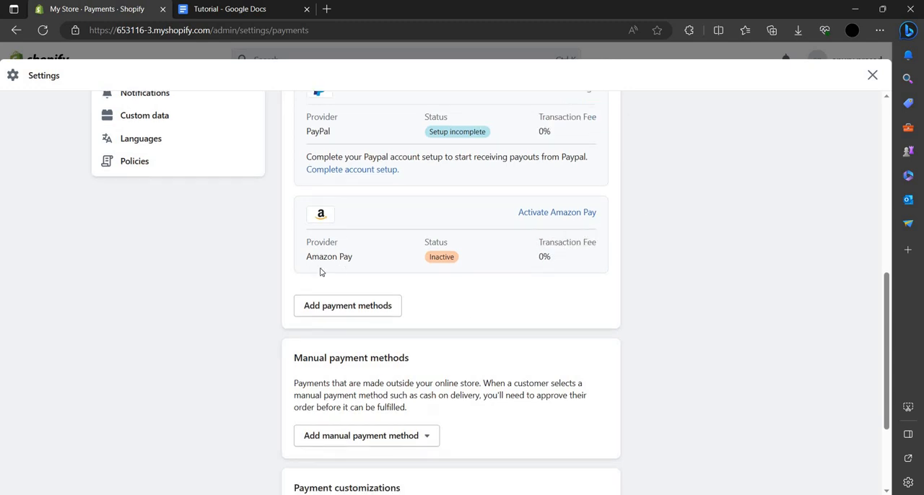
scroll("down", 3)
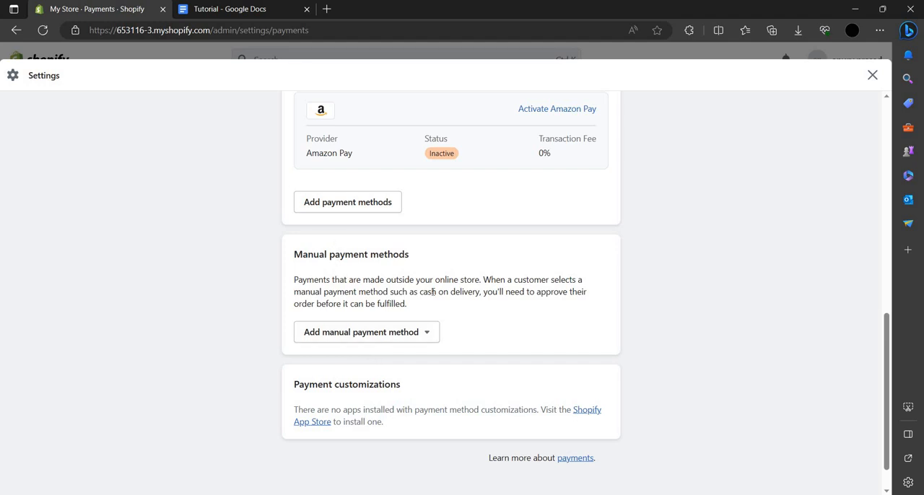
left_click(366, 332)
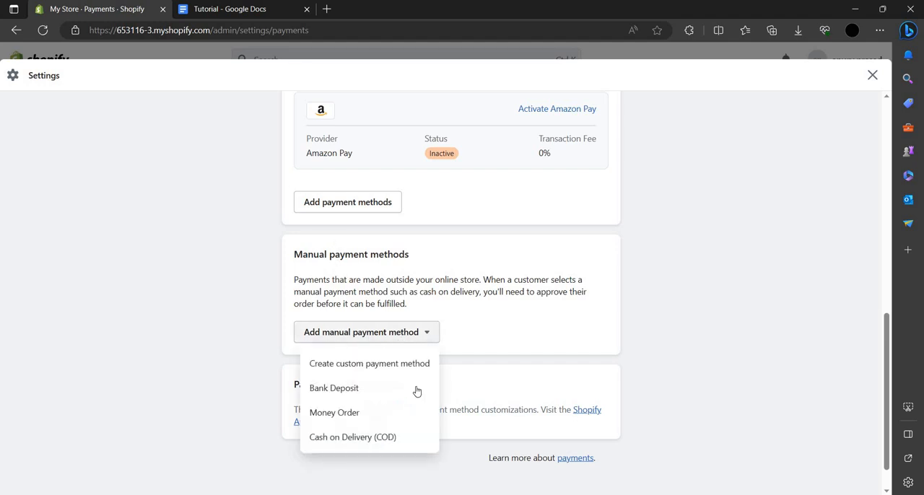
mouse_move(334, 413)
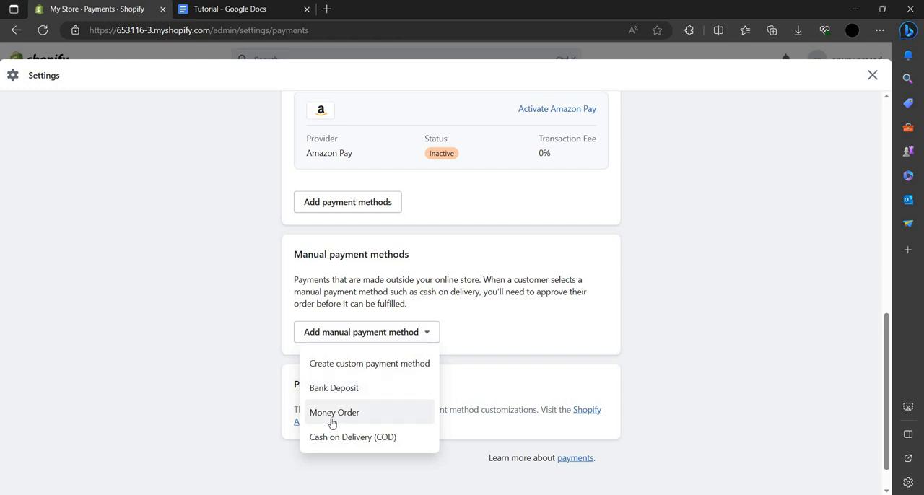
mouse_move(376, 367)
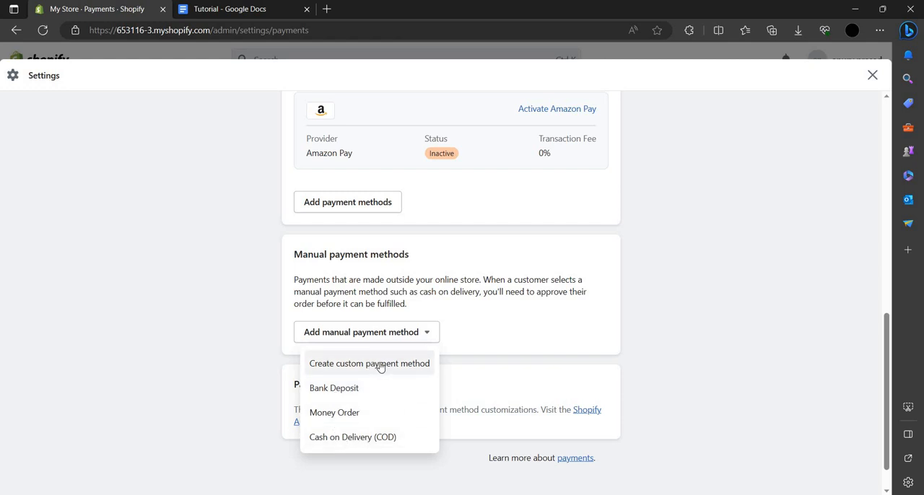
mouse_move(527, 334)
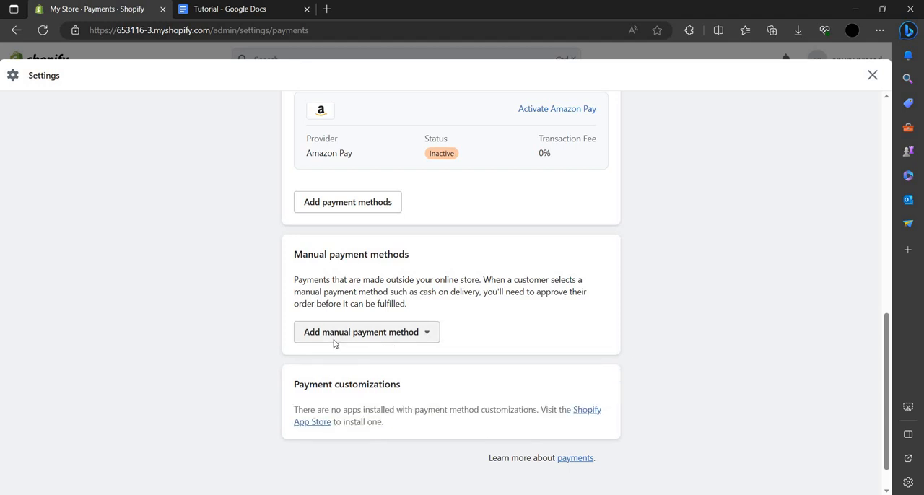
scroll("up", 3)
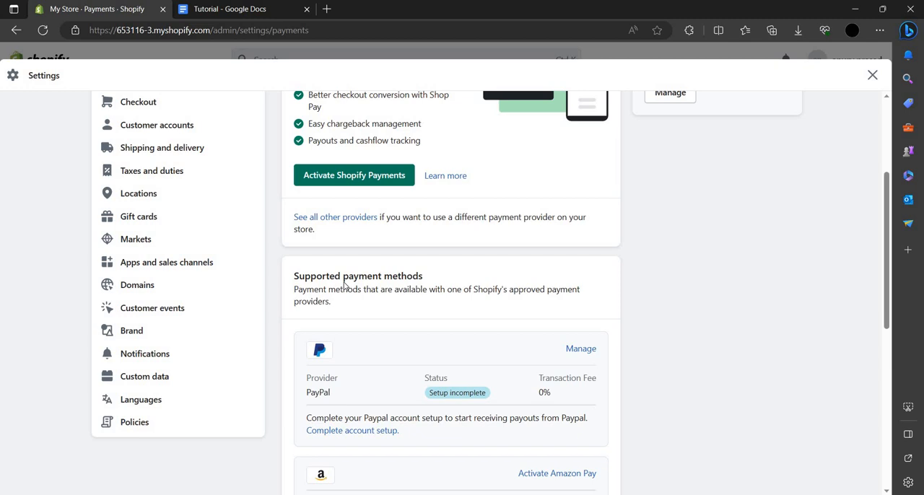
scroll("up", 3)
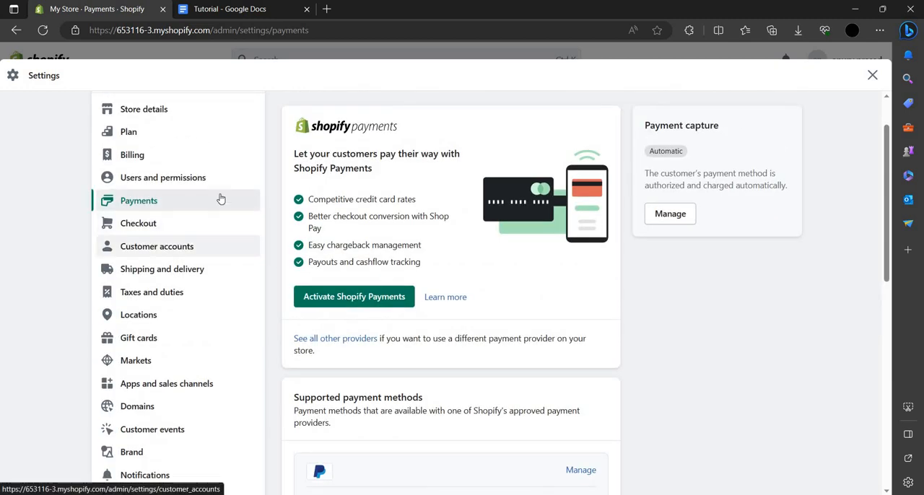
left_click(139, 222)
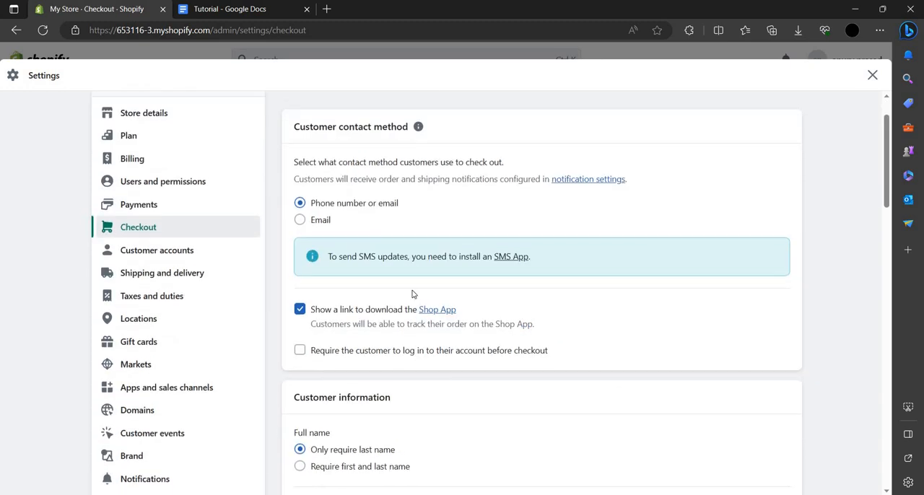
scroll("up", 3)
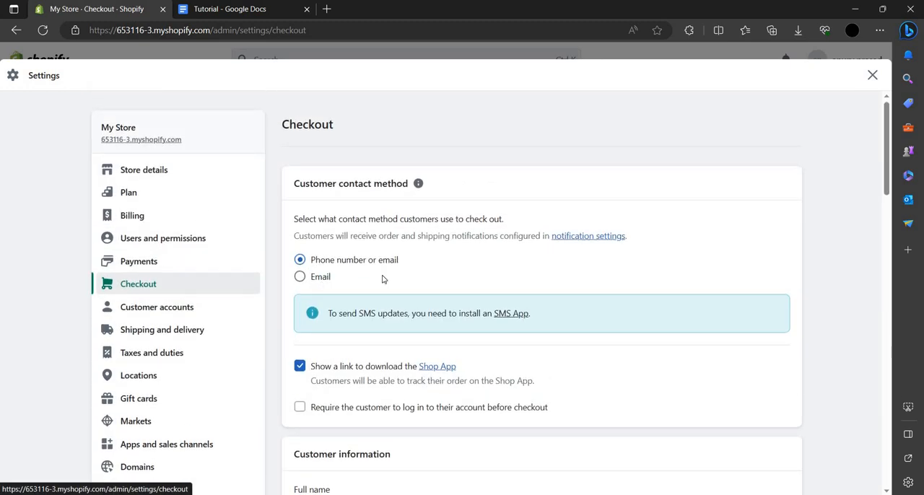
mouse_move(364, 267)
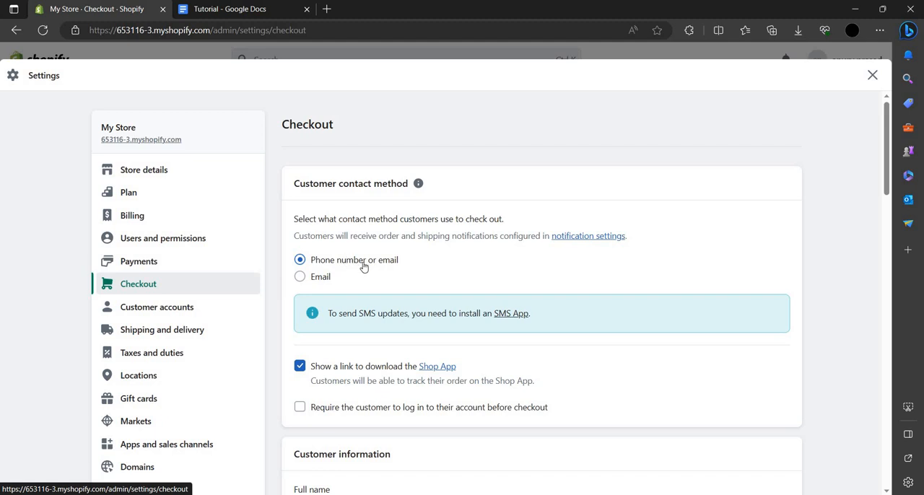
scroll("down", 3)
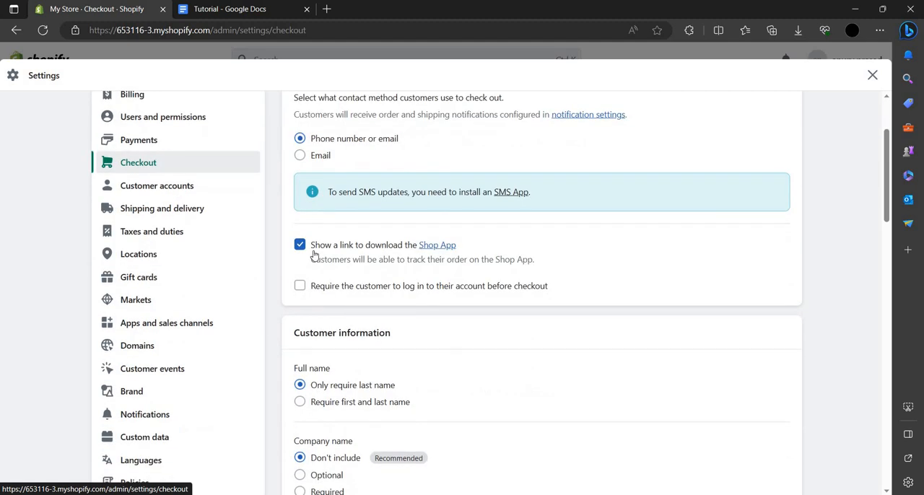
scroll("down", 3)
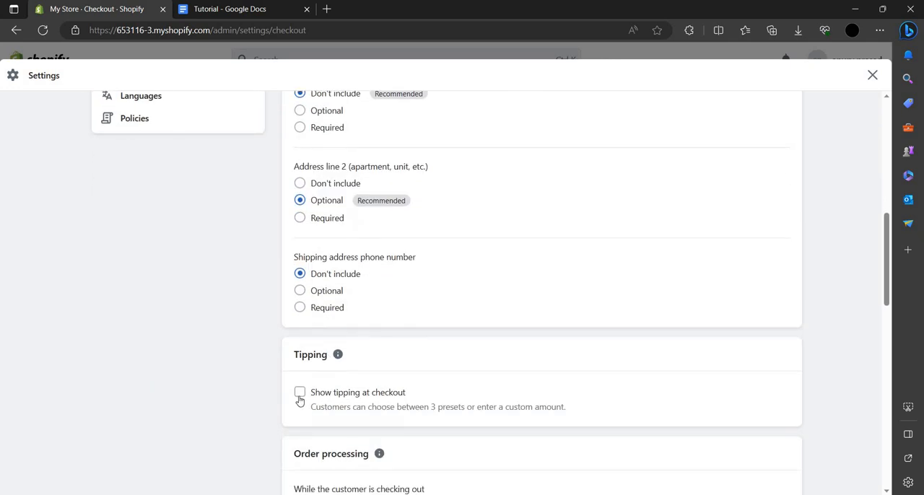
Enable tipping at checkout with options hidden until customers add a tip, and save.
left_click(300, 393)
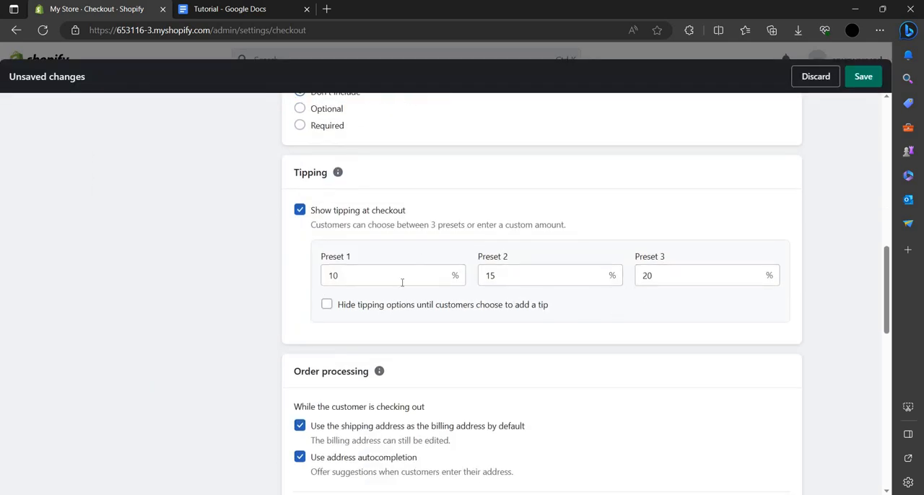
mouse_move(522, 322)
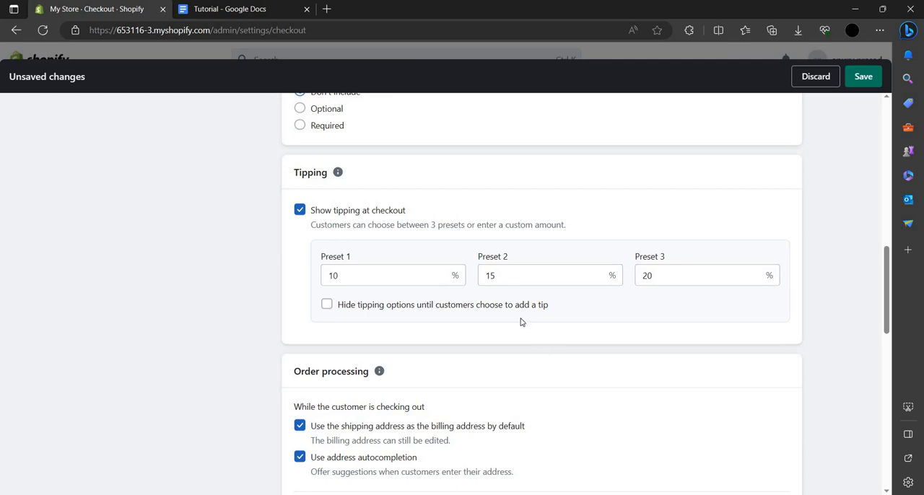
left_click(326, 303)
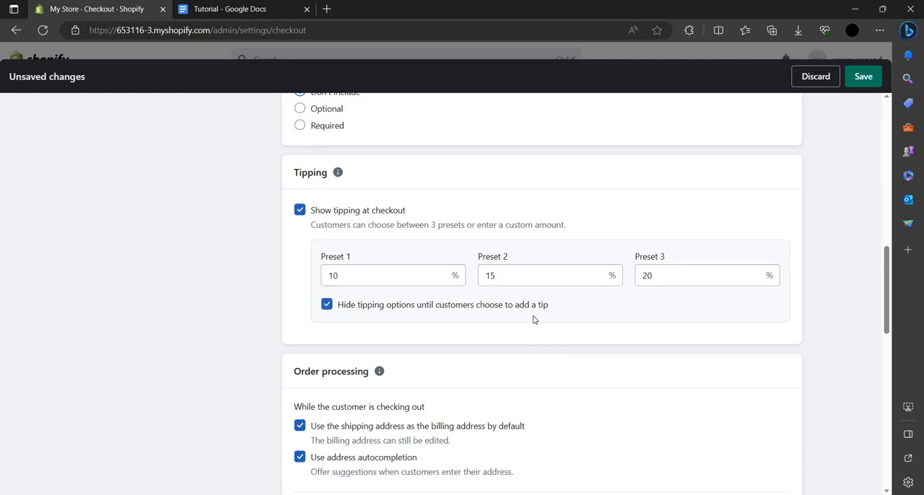
scroll("down", 3)
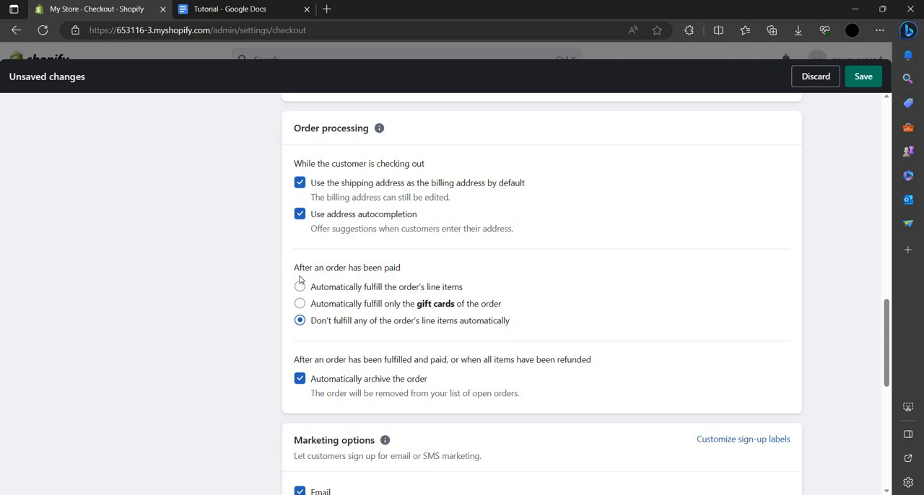
mouse_move(372, 310)
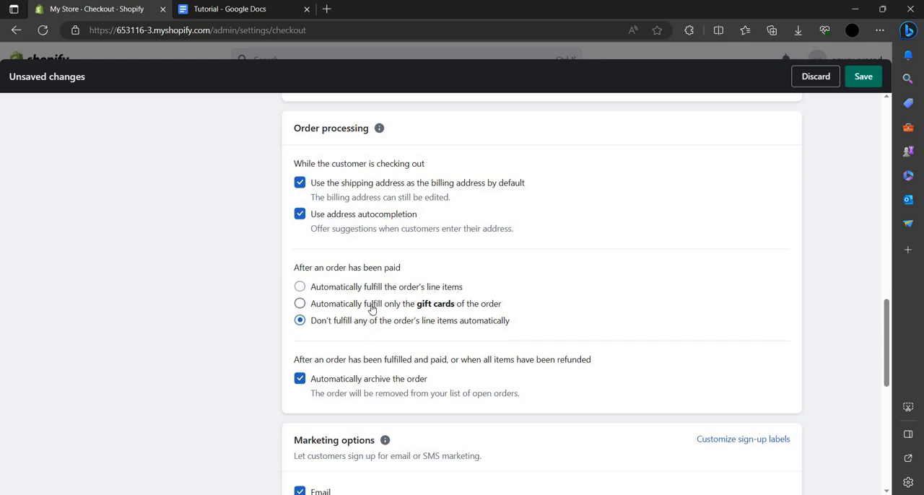
scroll("down", 3)
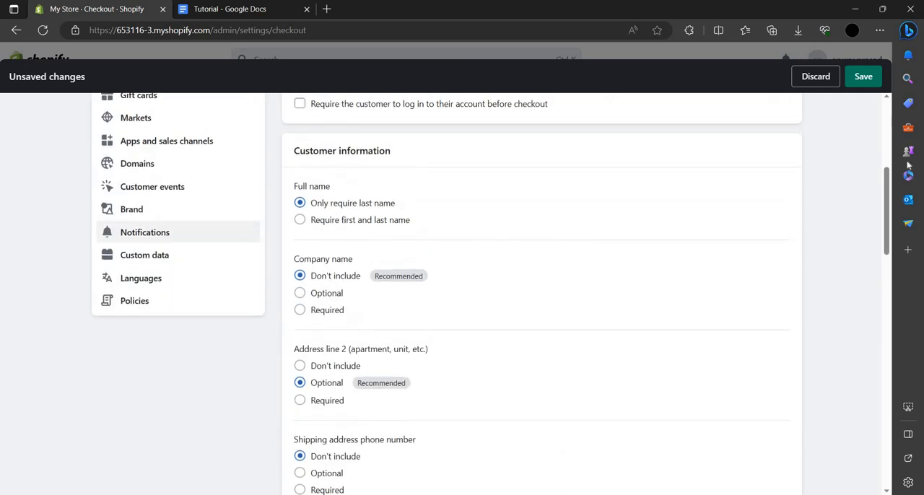
left_click(814, 75)
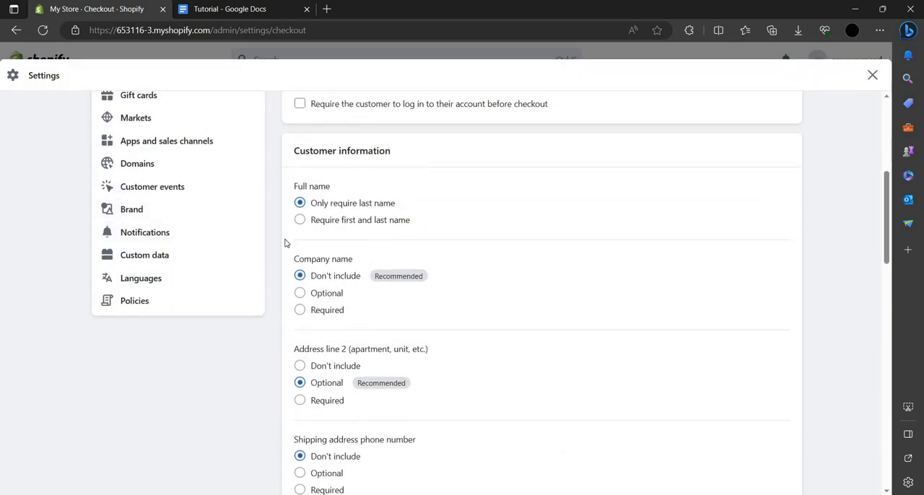
Go to the Users and permissions settings showing the owner and 0 of 2 staff.
scroll("up", 3)
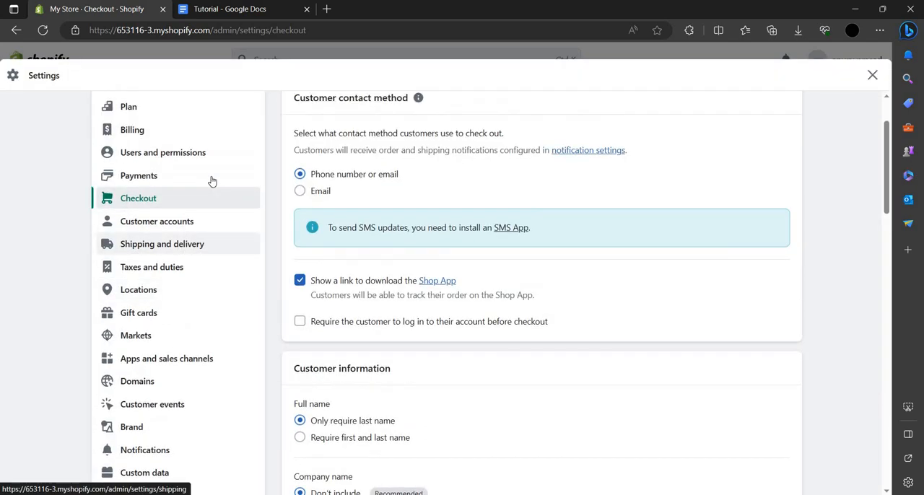
left_click(161, 153)
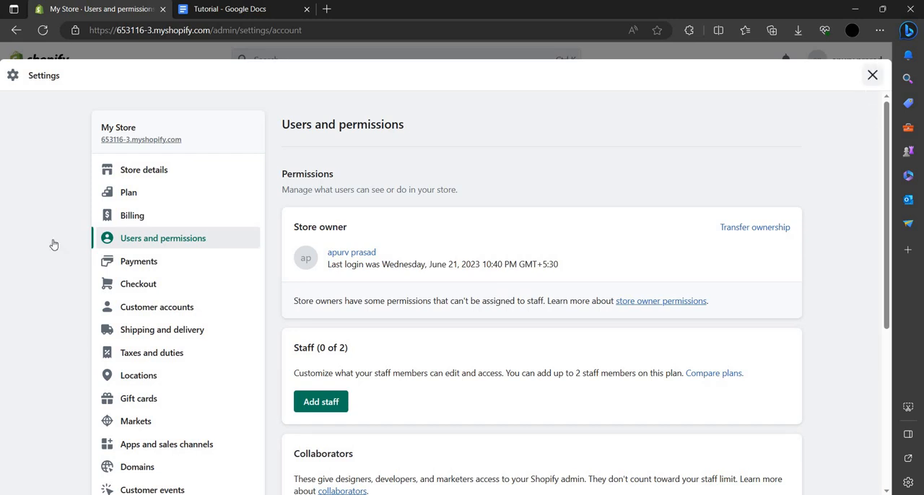
Leave settings and view the live storefront from the Online Store page in a new tab.
left_click(871, 75)
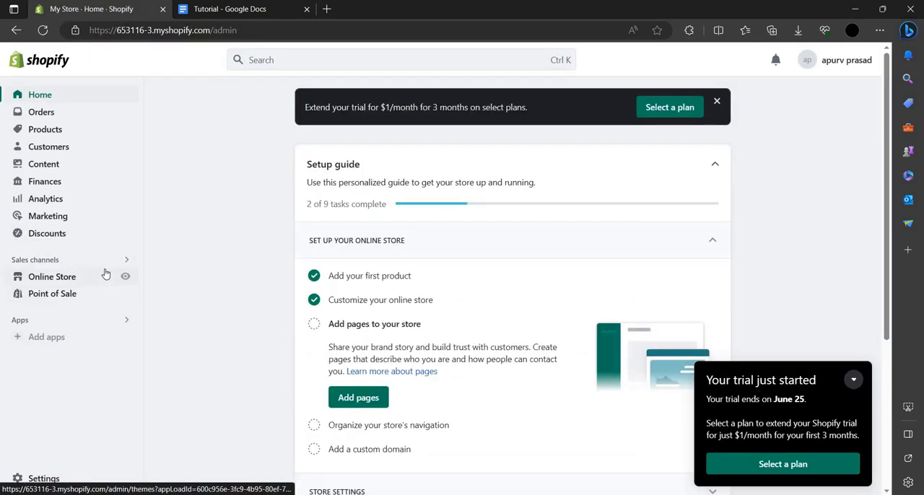
left_click(52, 277)
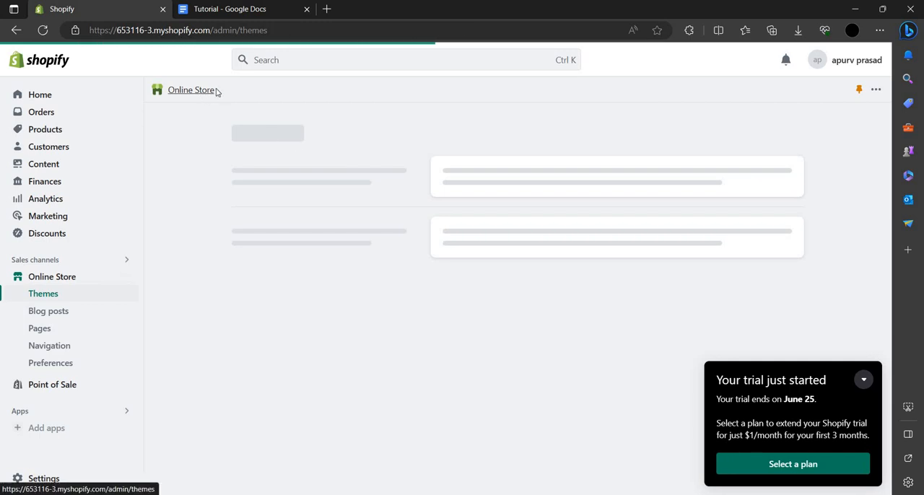
mouse_move(52, 278)
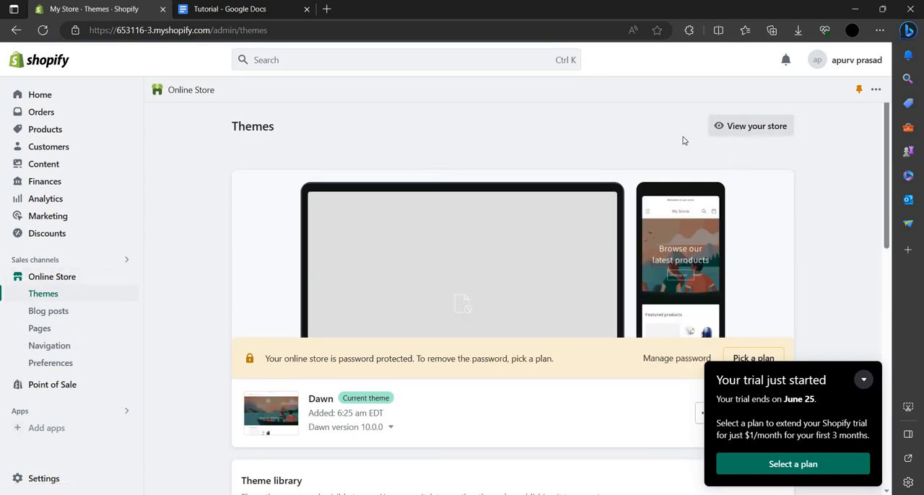
left_click(751, 126)
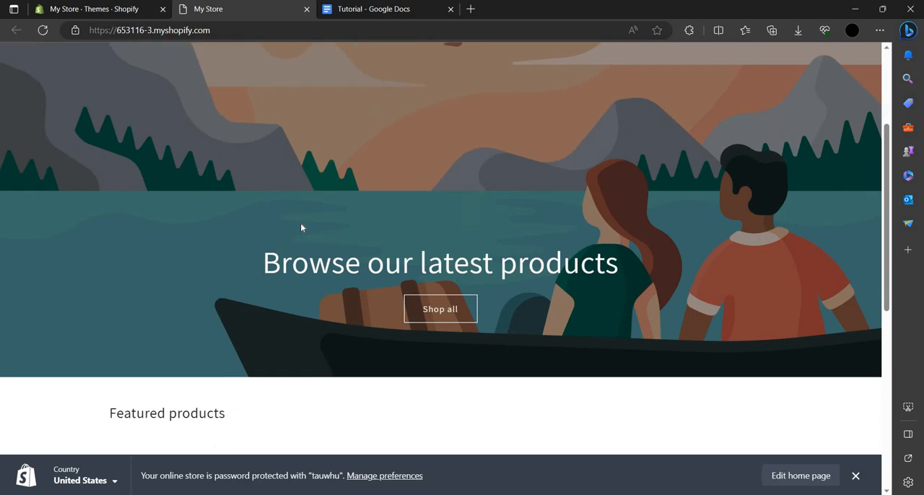
Attempt 'Buy it now' on the pet grooming brush, hit the store-not-taking-orders error, and return to admin home.
scroll("down", 3)
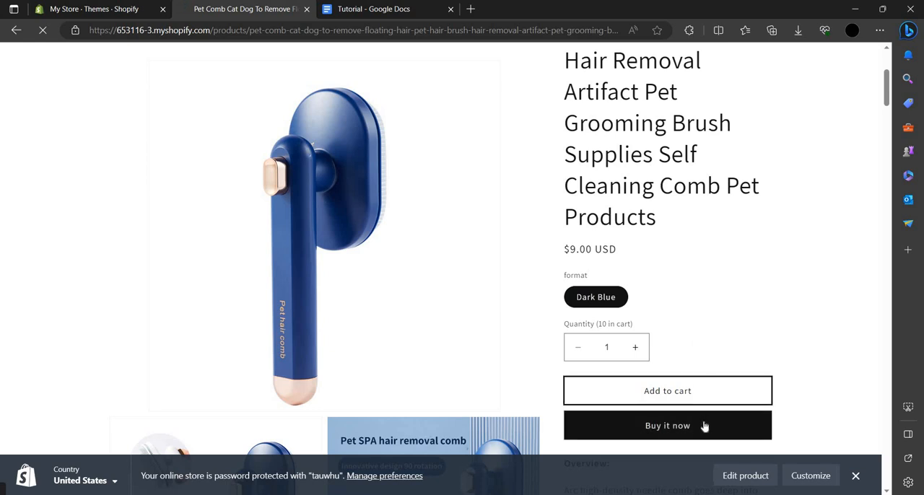
left_click(667, 424)
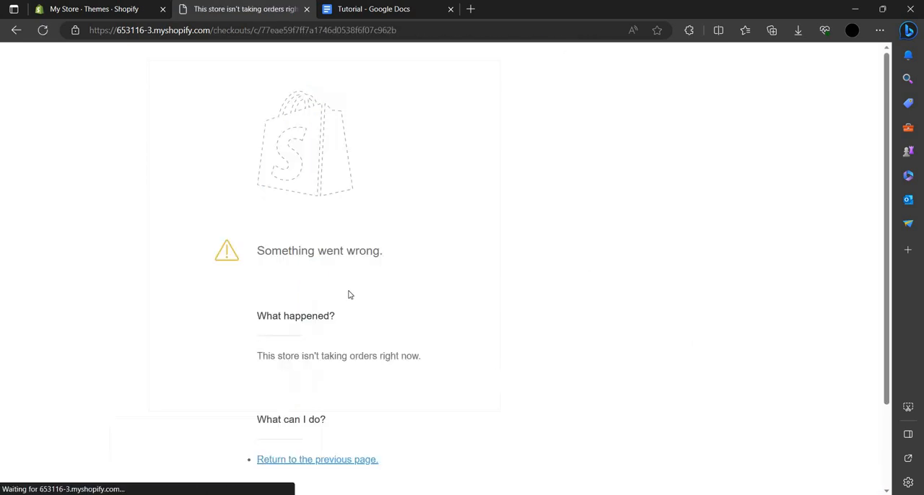
mouse_move(294, 295)
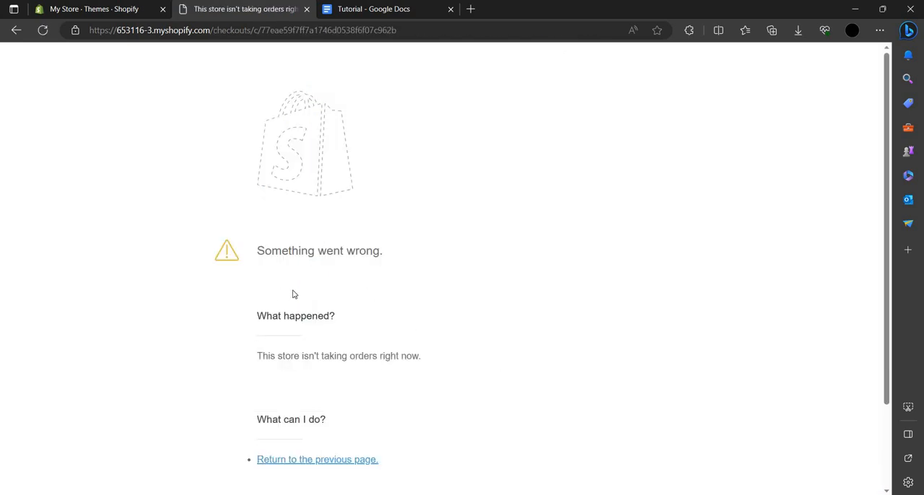
mouse_move(294, 293)
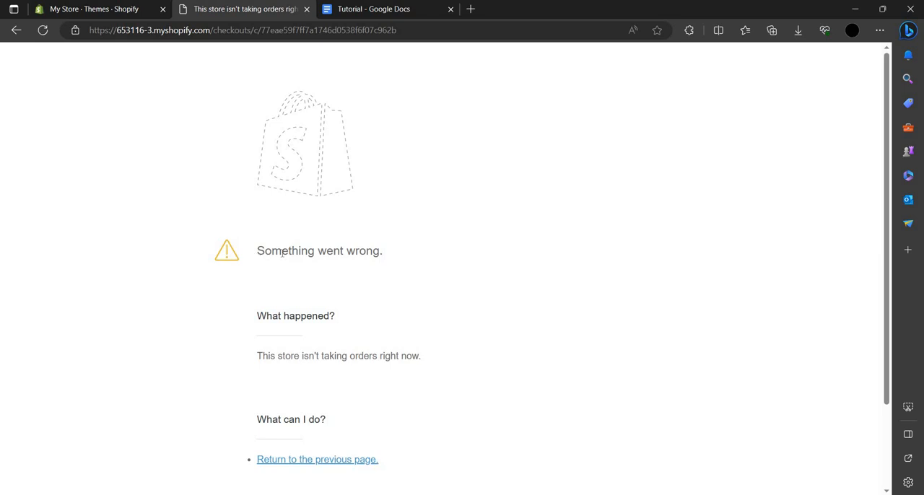
mouse_move(332, 297)
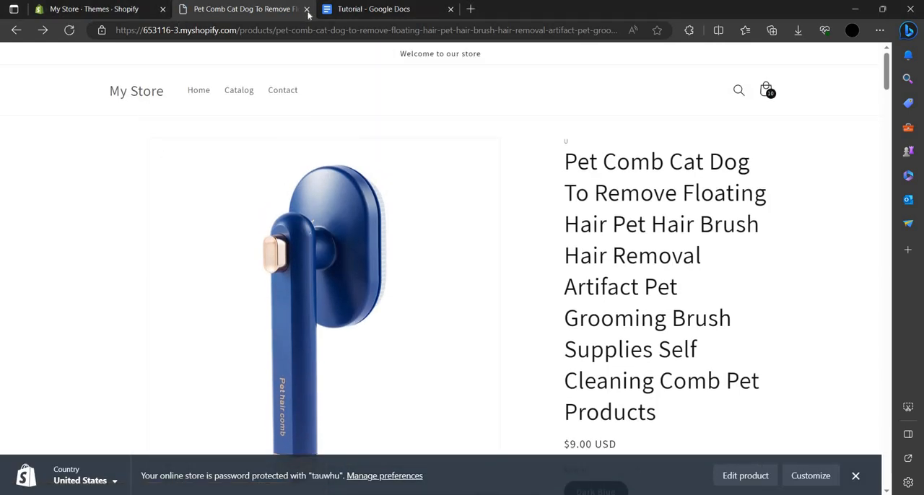
left_click(306, 9)
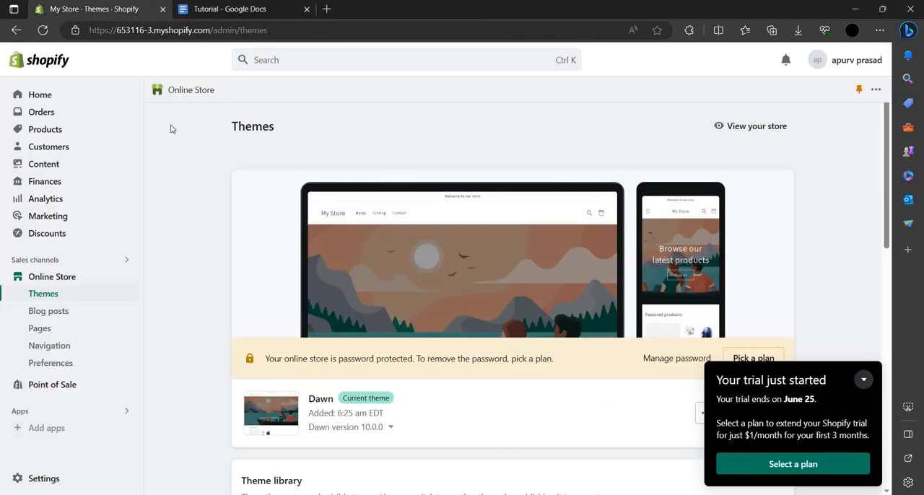
left_click(40, 96)
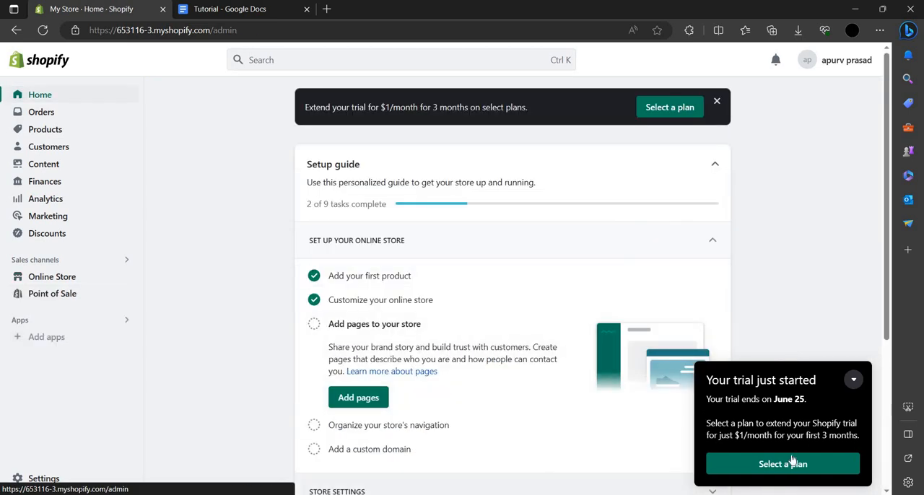